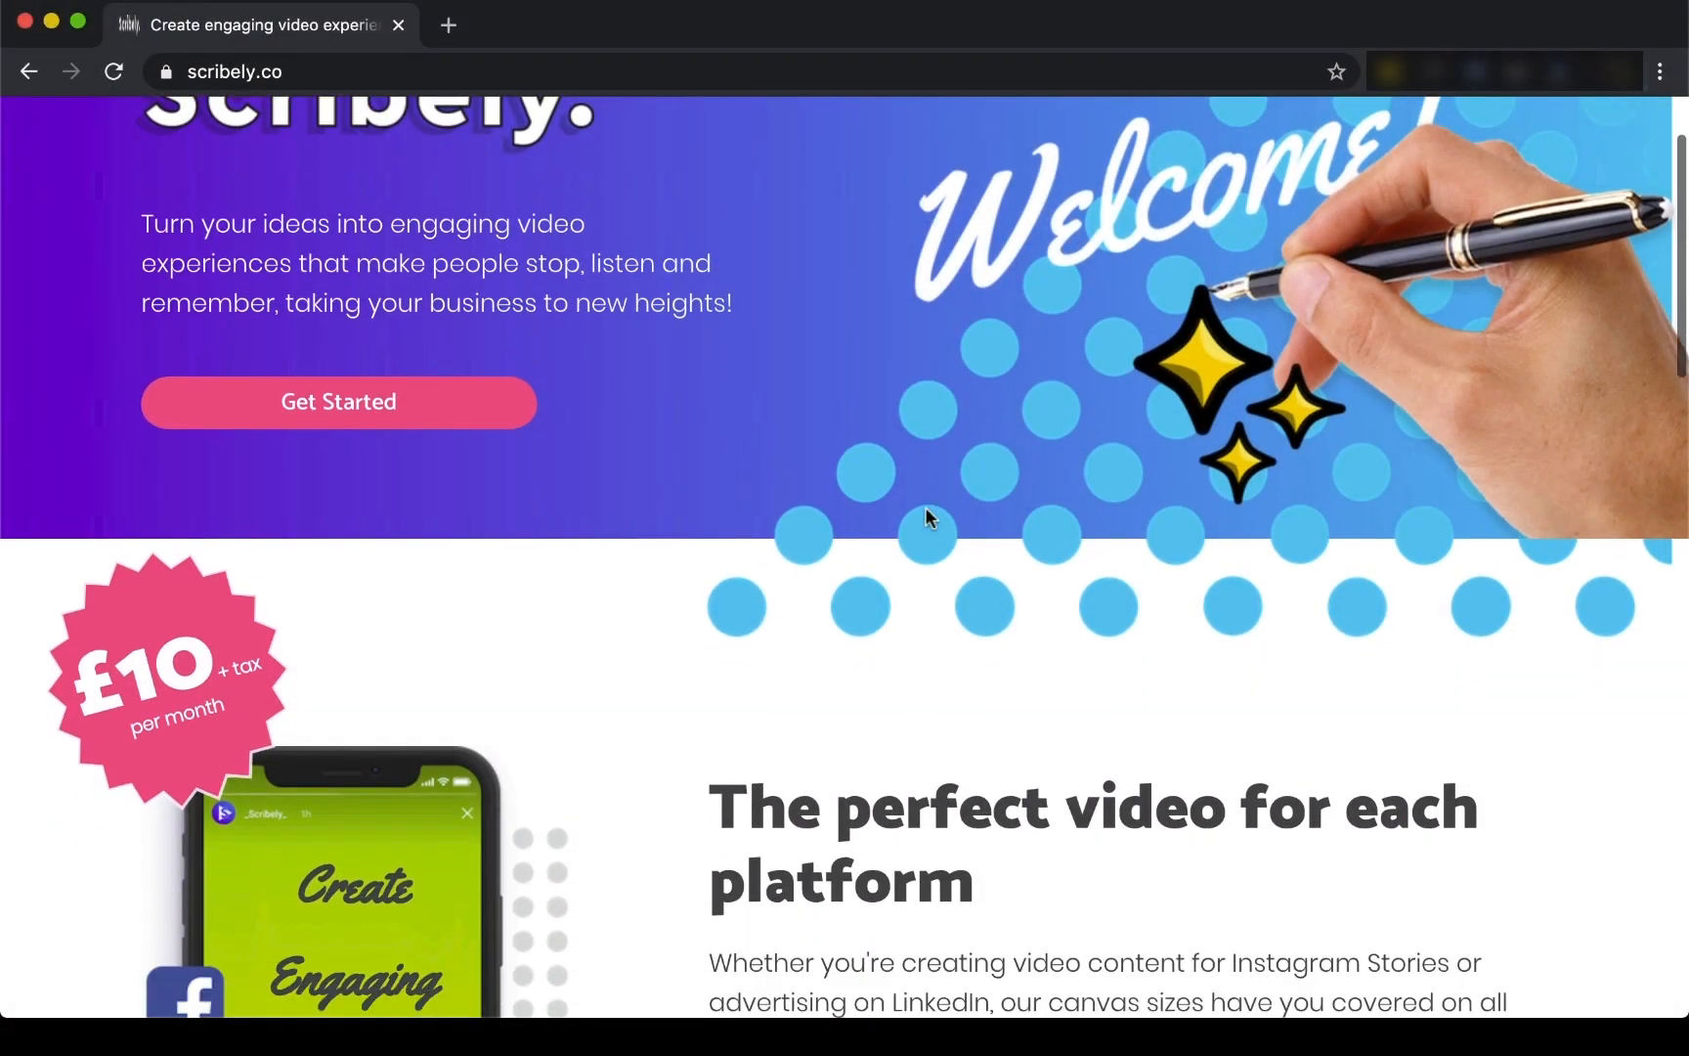
# - Start creating a first video from the Scribely landing page, reaching the sign-up form
pyautogui.scroll(-3)
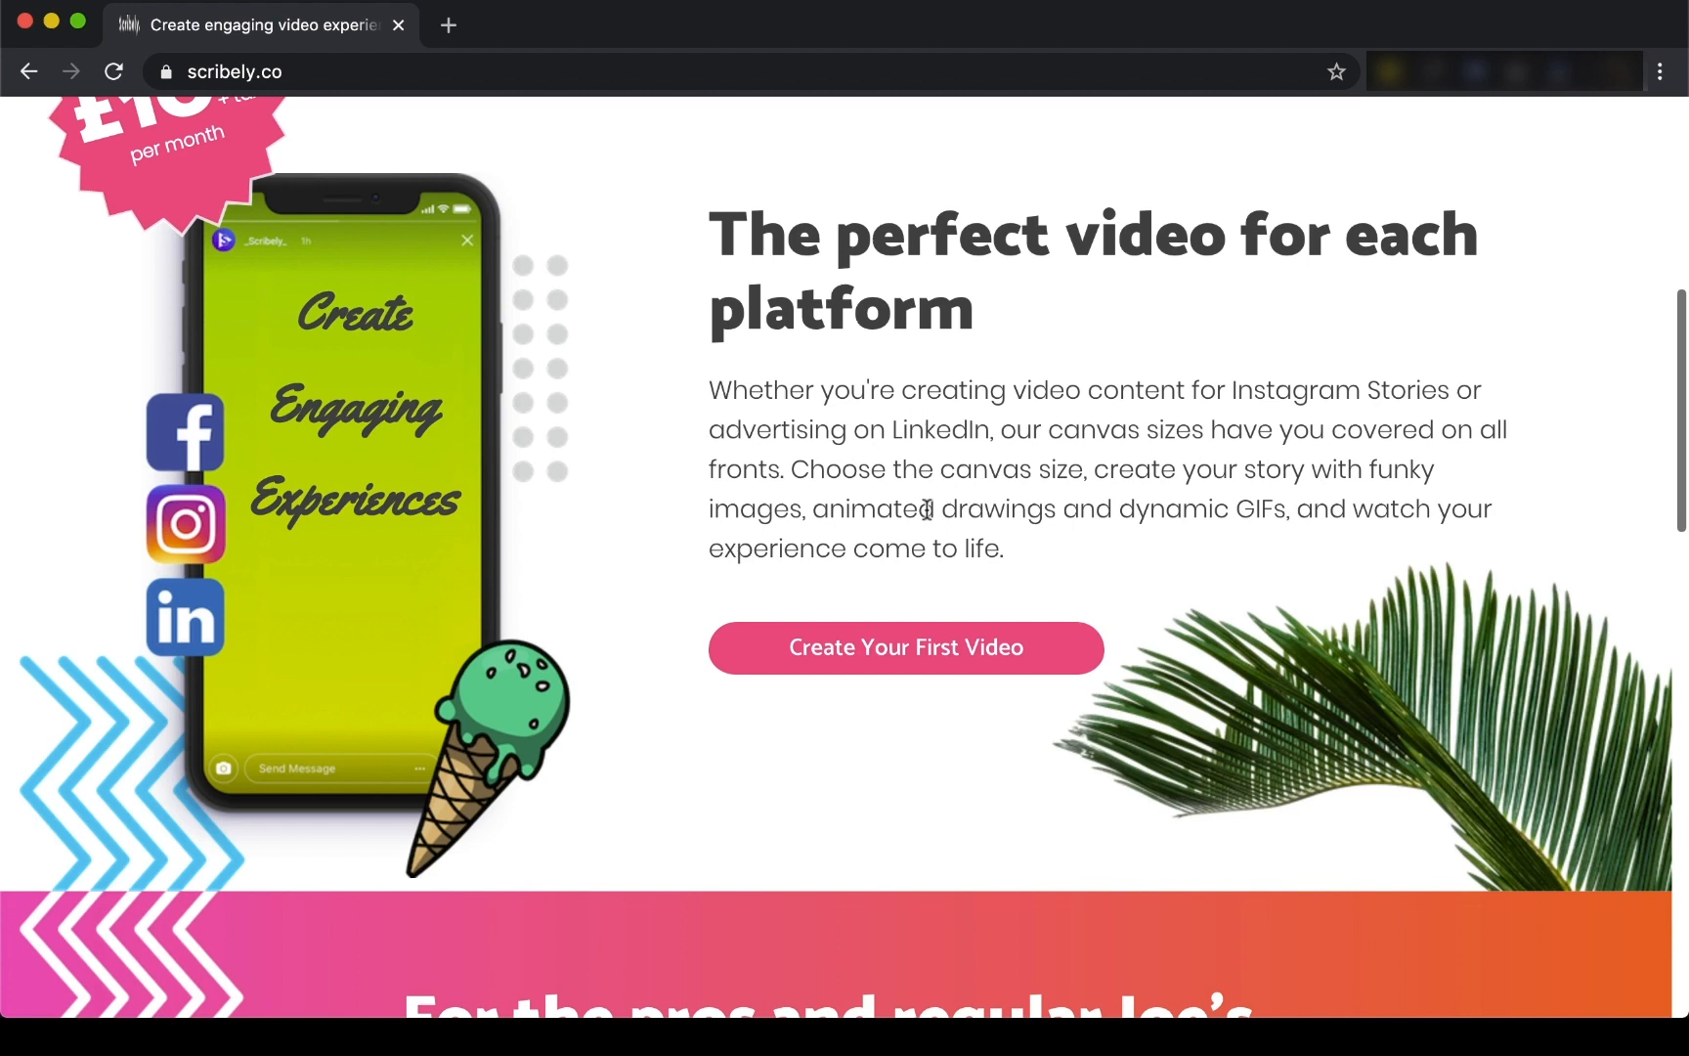
pyautogui.click(906, 647)
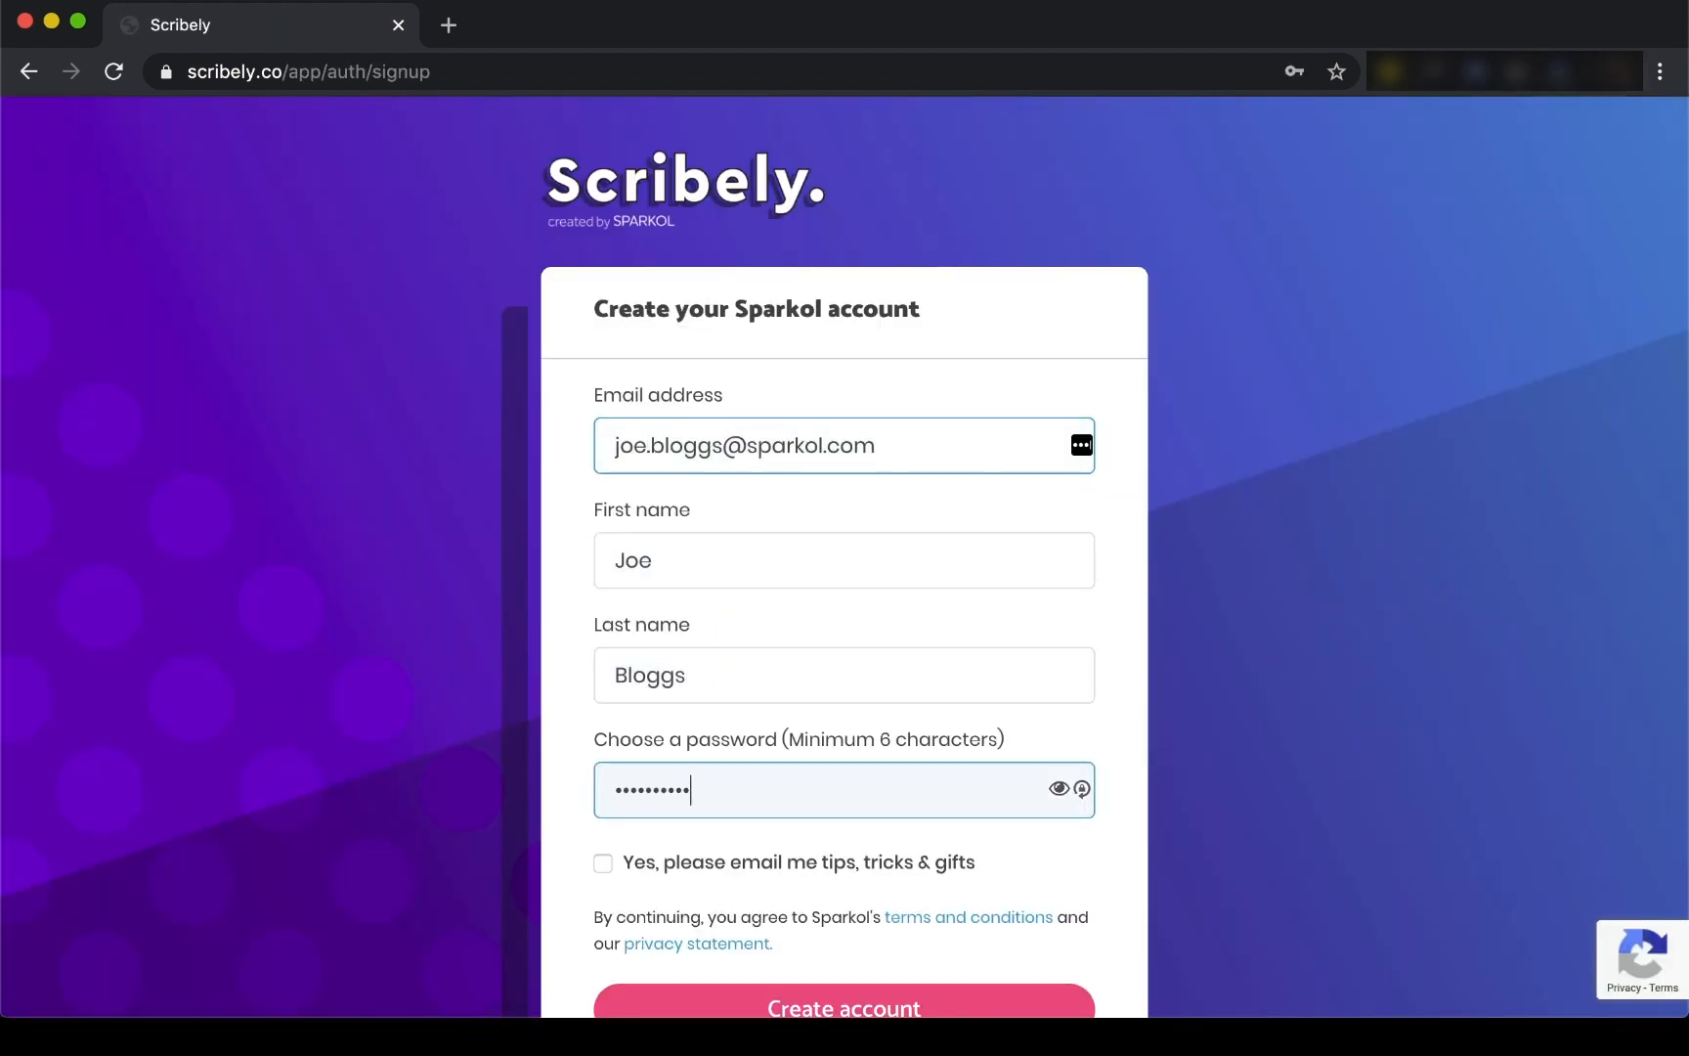
# - Create the account with the filled-in email, name and password, landing on My Scribes
pyautogui.scroll(-3)
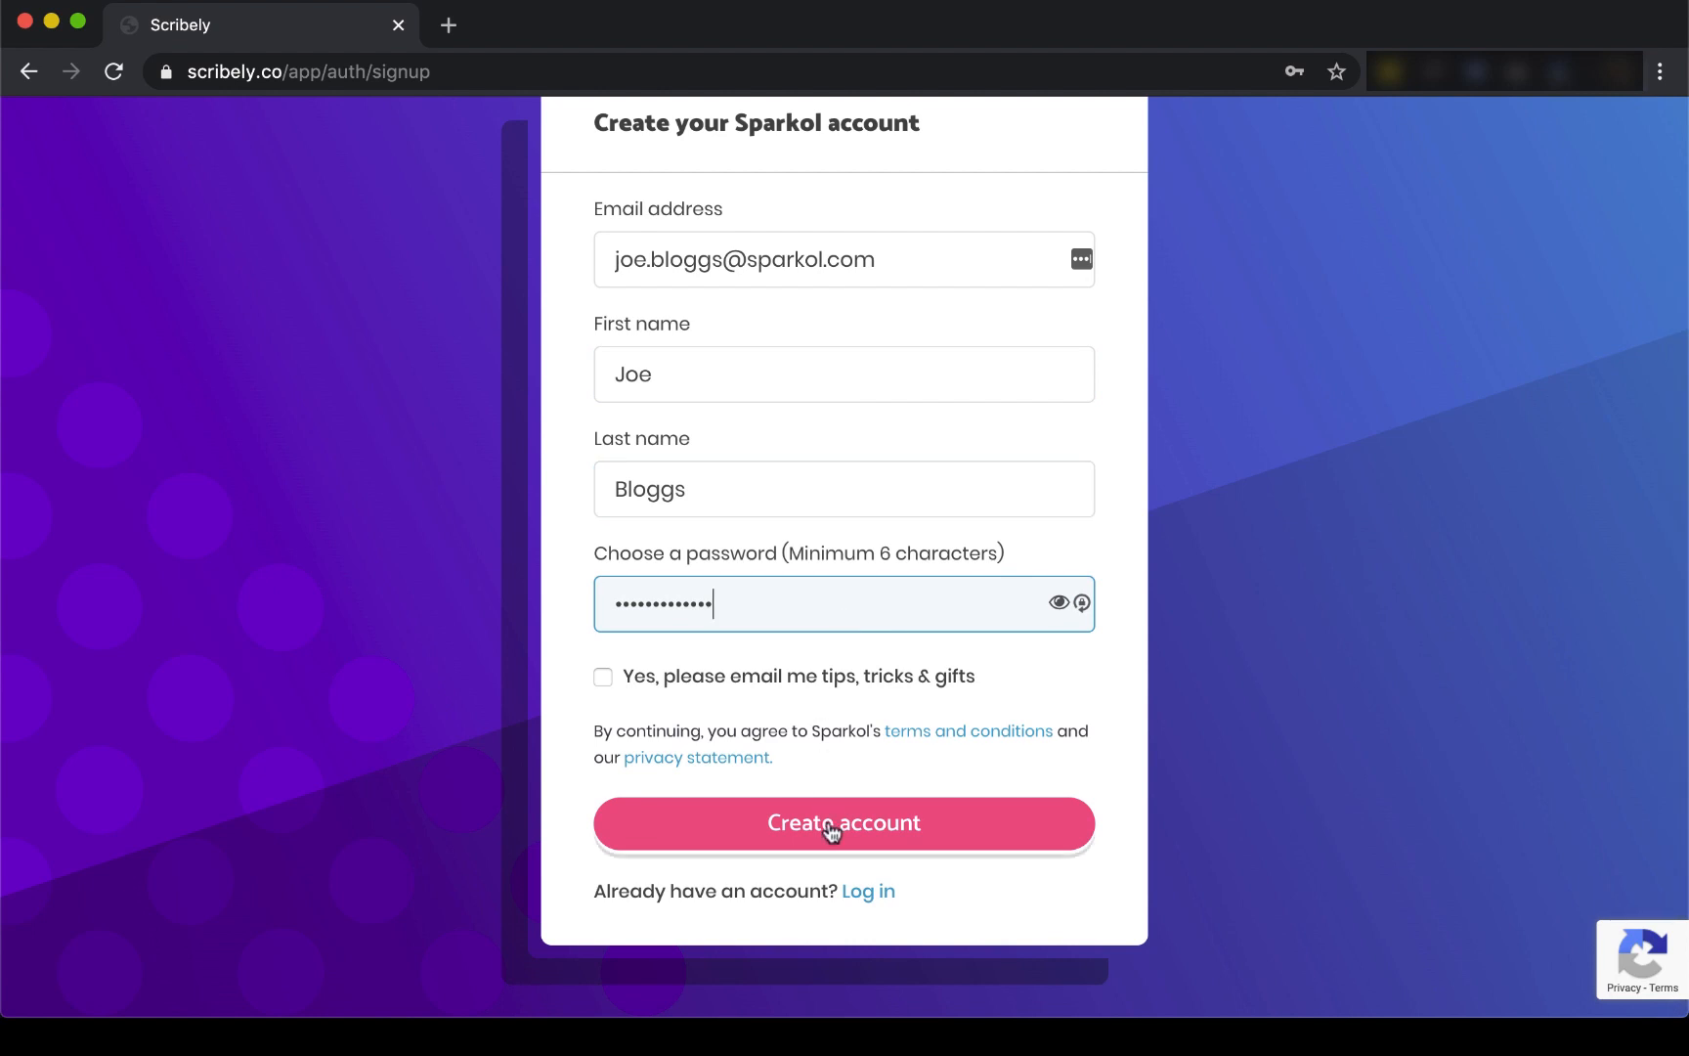
pyautogui.click(842, 822)
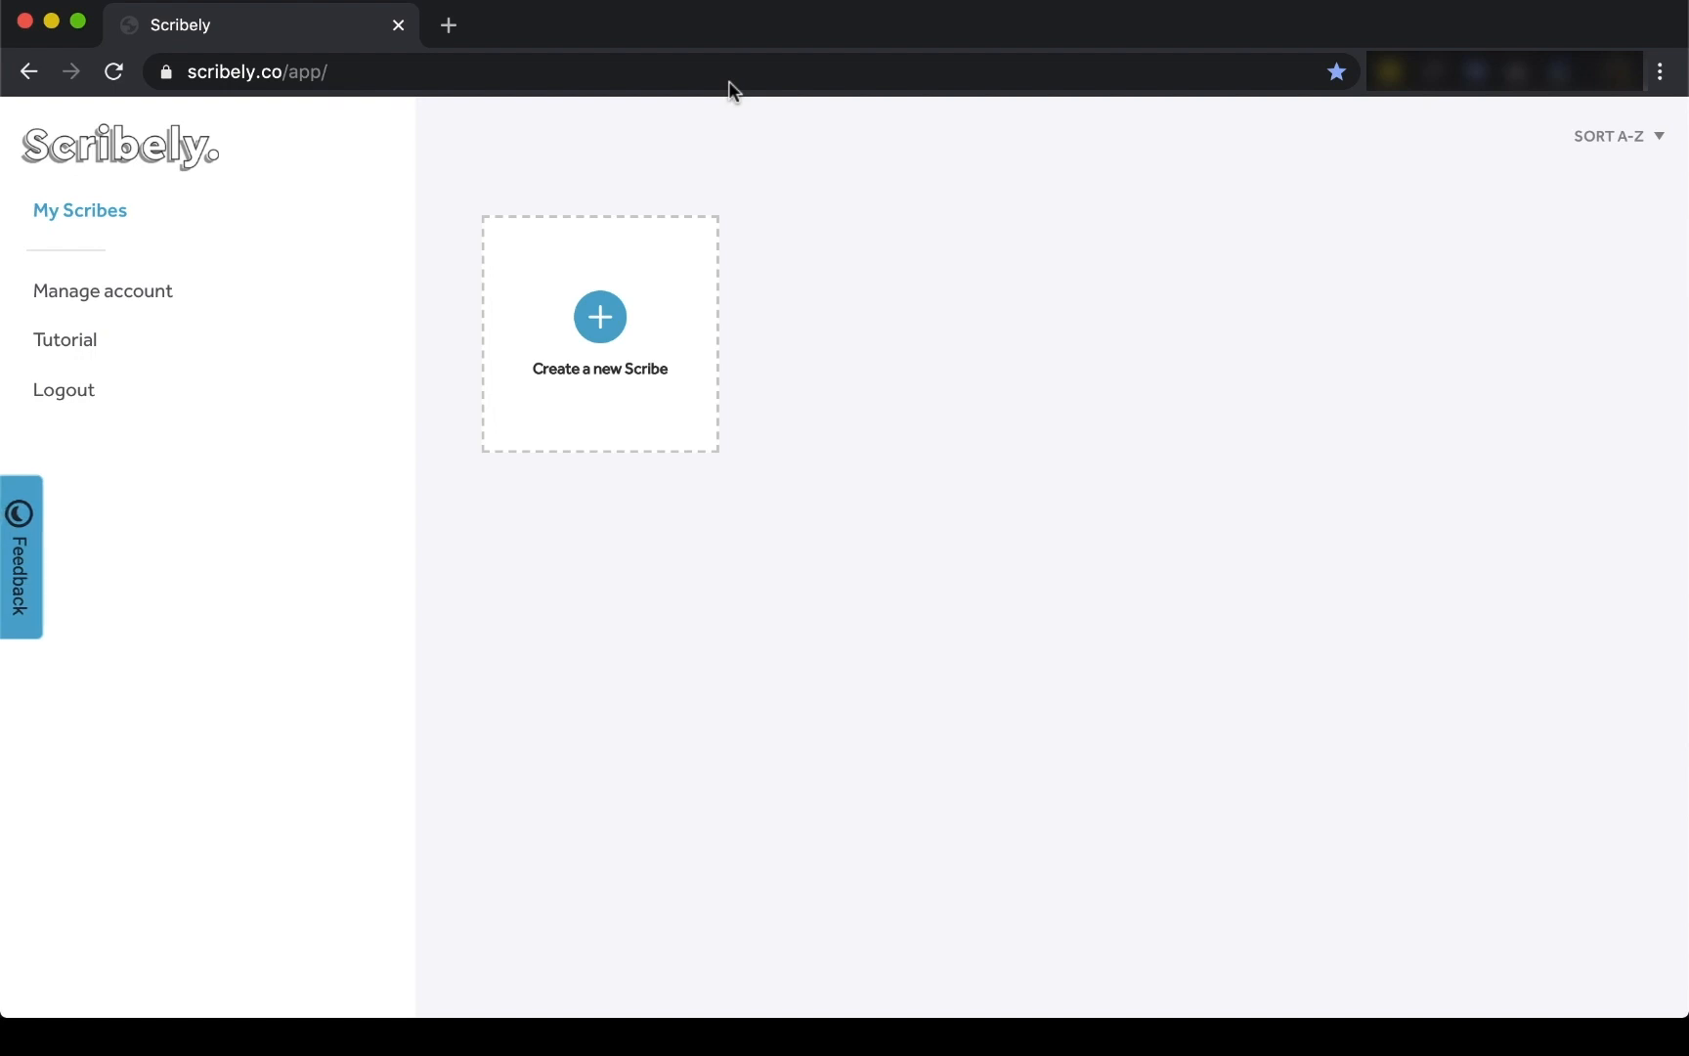
# - Create a new scribe named 'My First Video' with a chosen canvas size
pyautogui.click(598, 317)
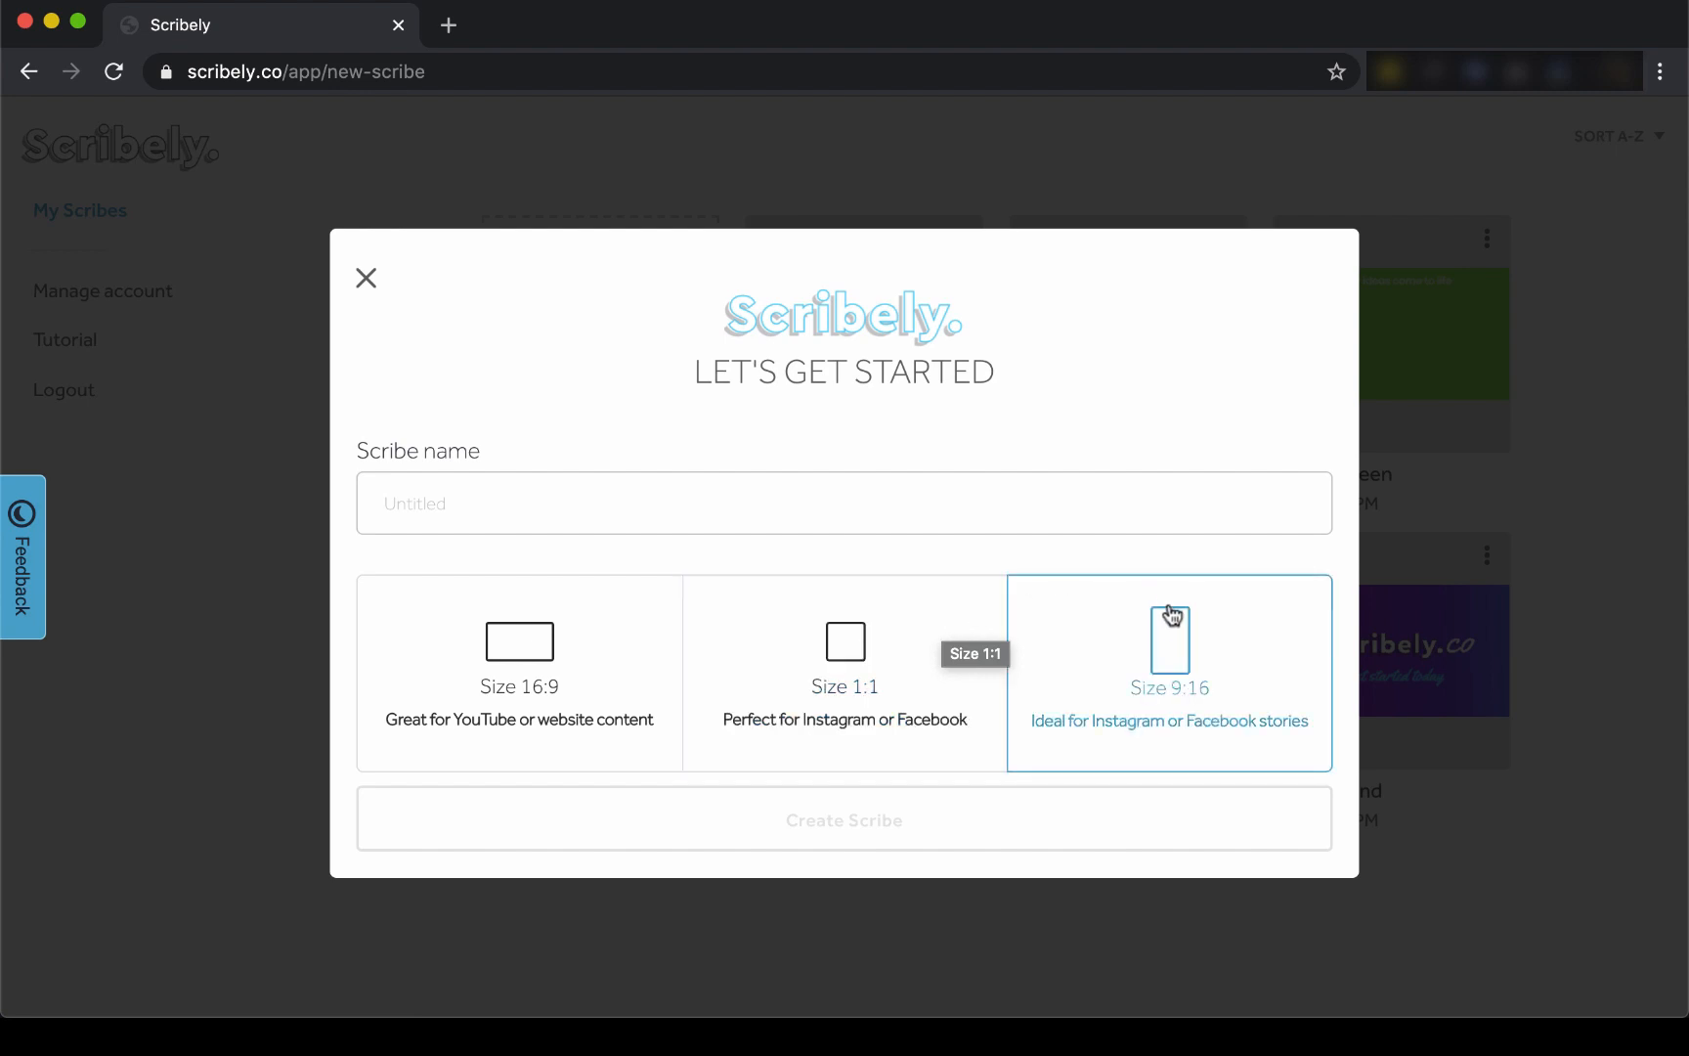
pyautogui.moveTo(1173, 628)
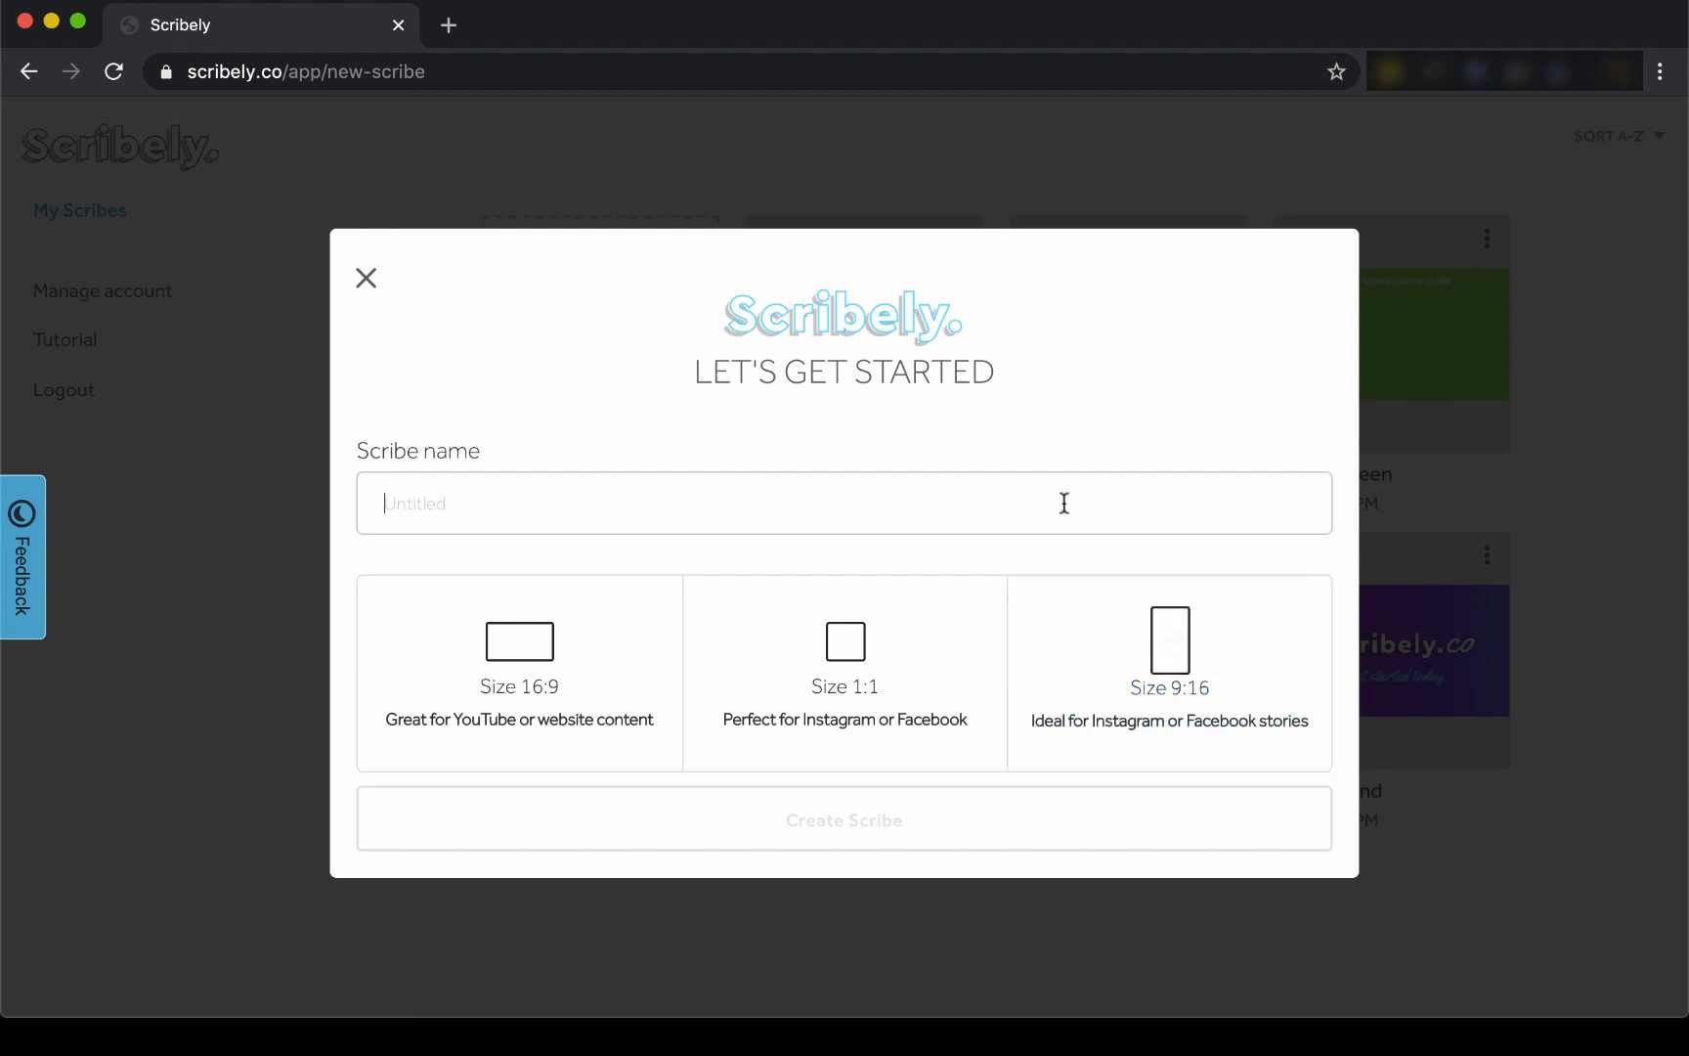
pyautogui.click(843, 819)
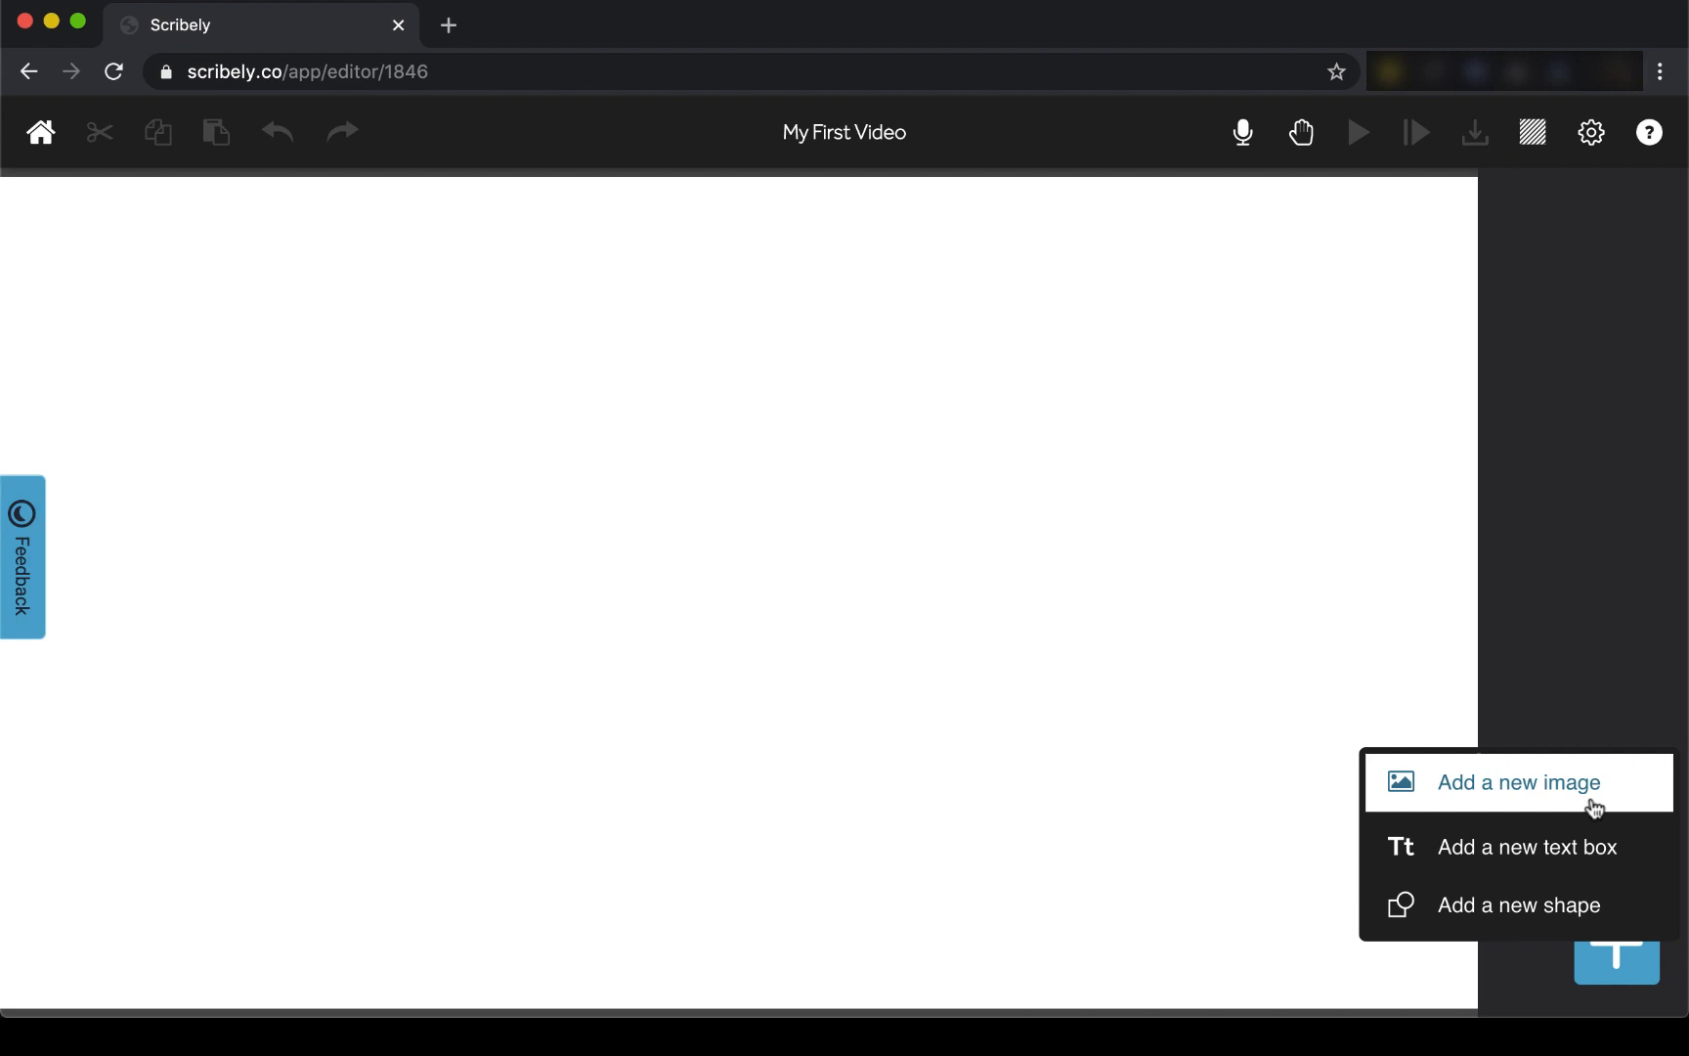
pyautogui.click(1517, 782)
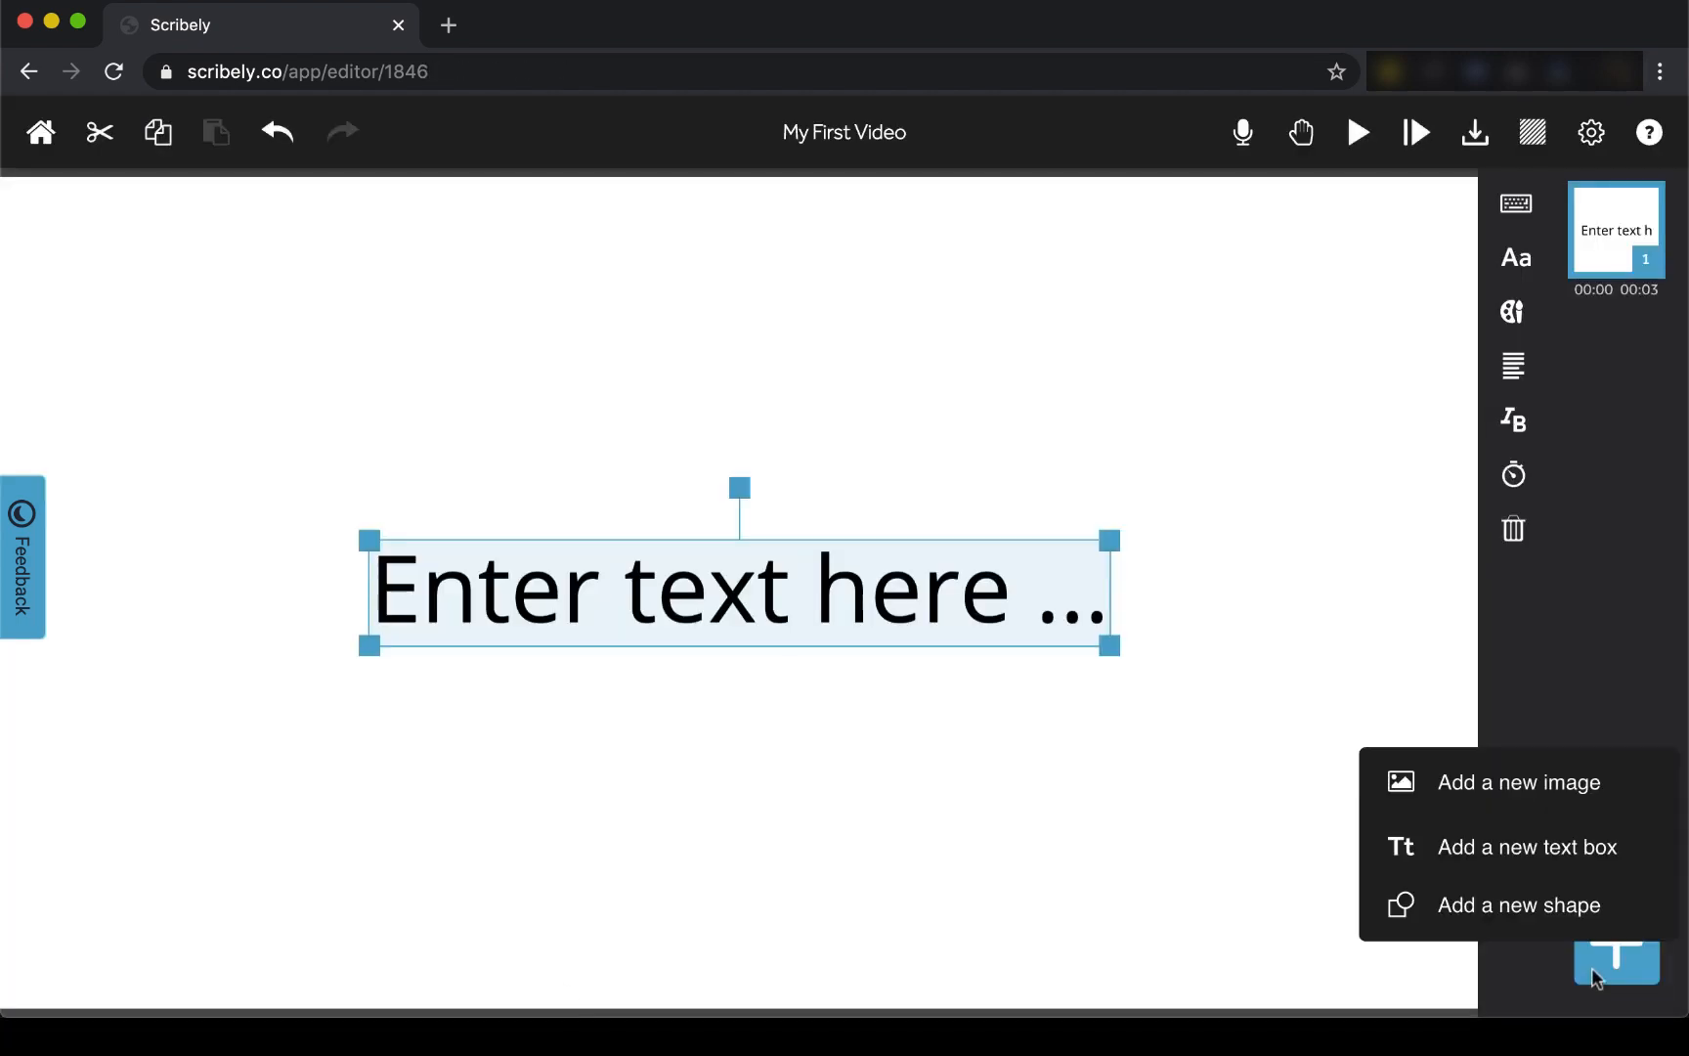
pyautogui.click(1519, 905)
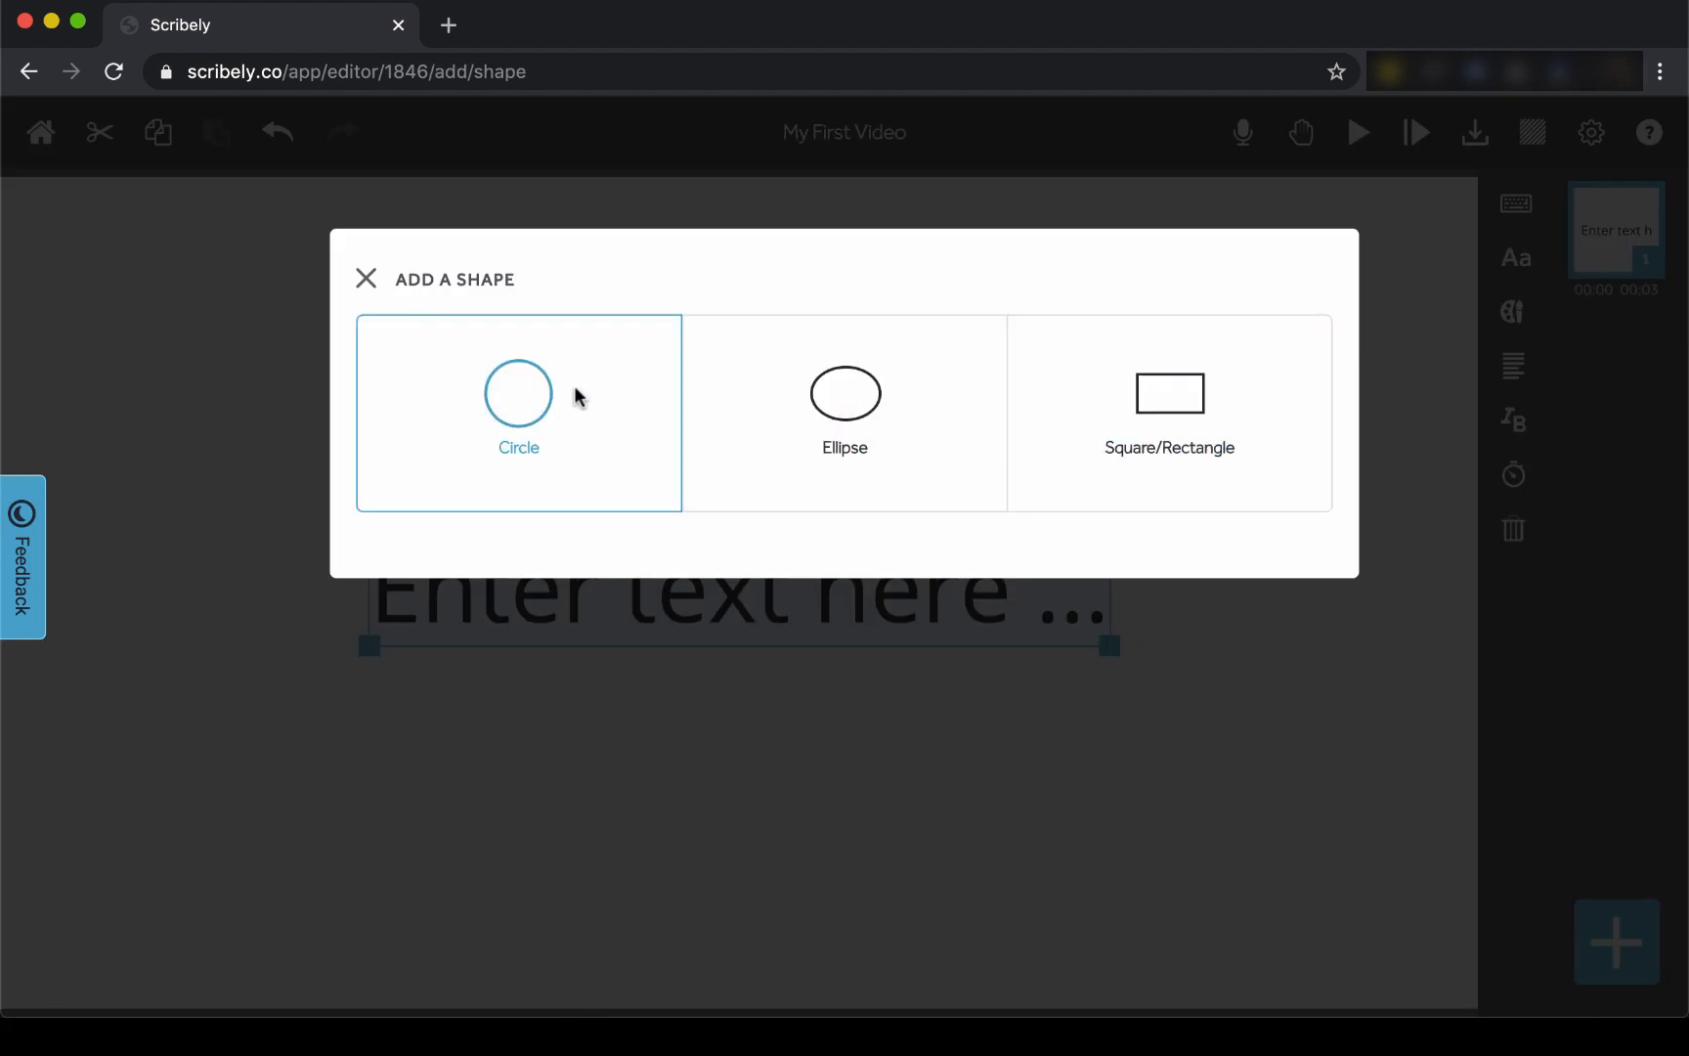
pyautogui.moveTo(365, 284)
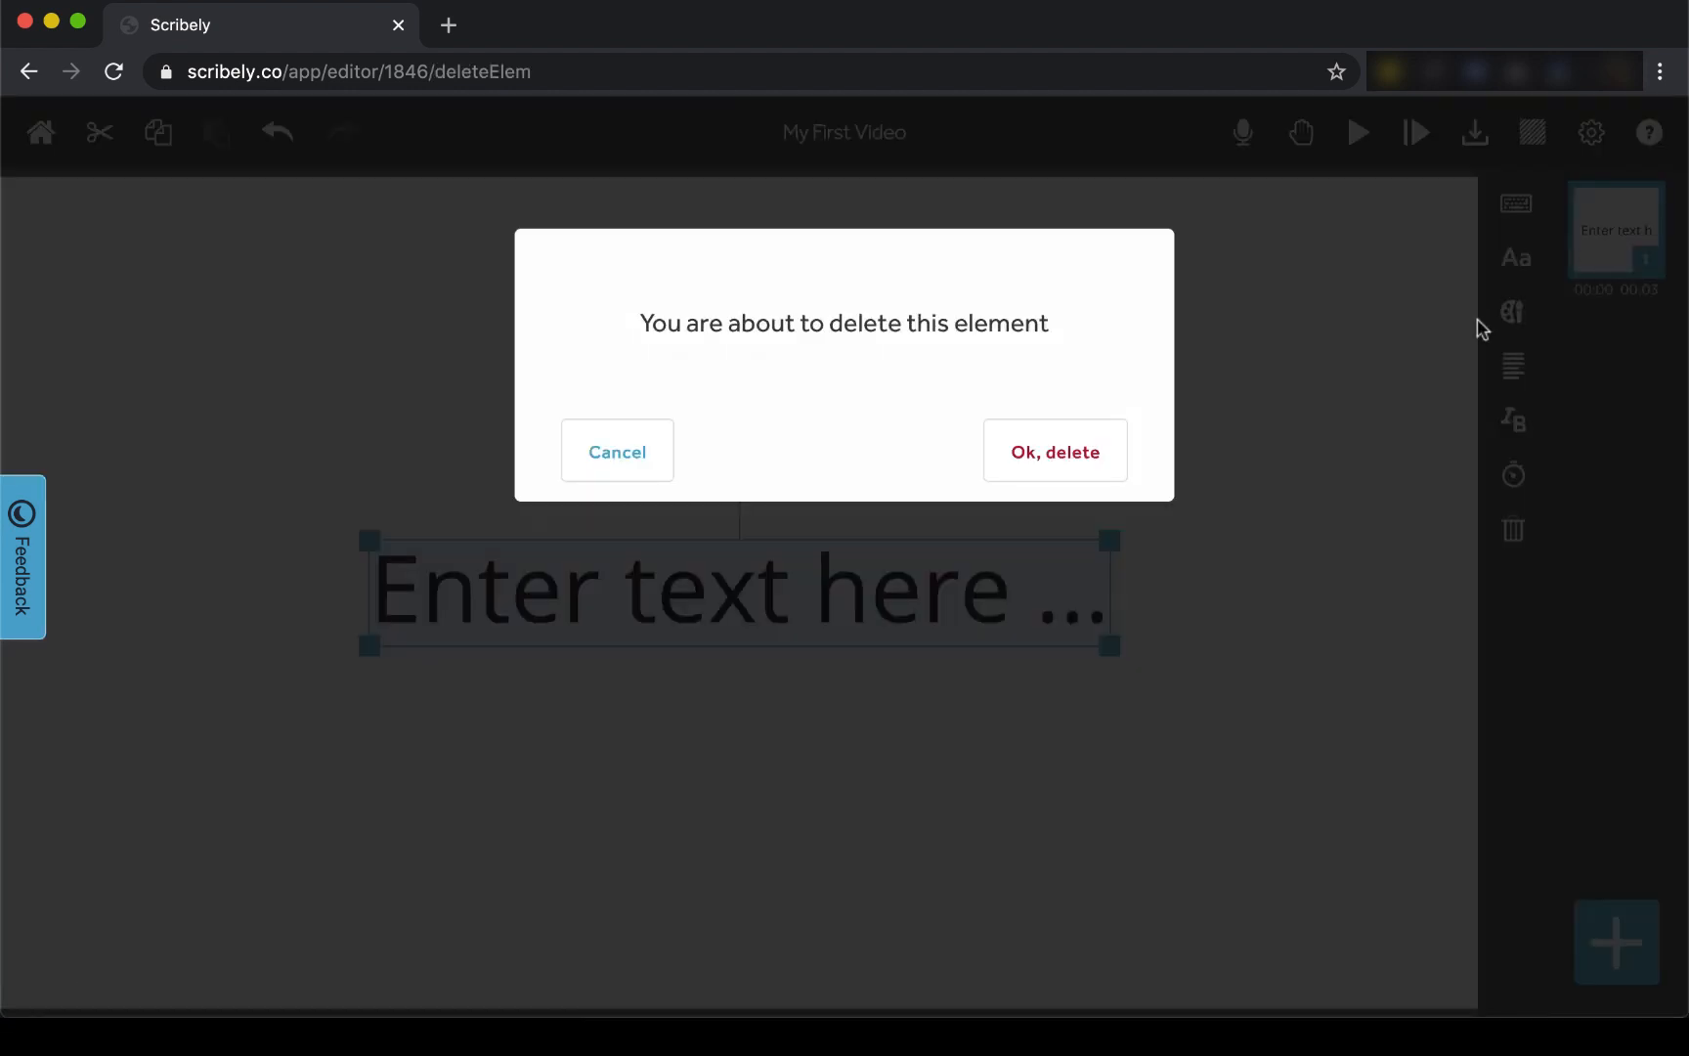
pyautogui.click(1054, 449)
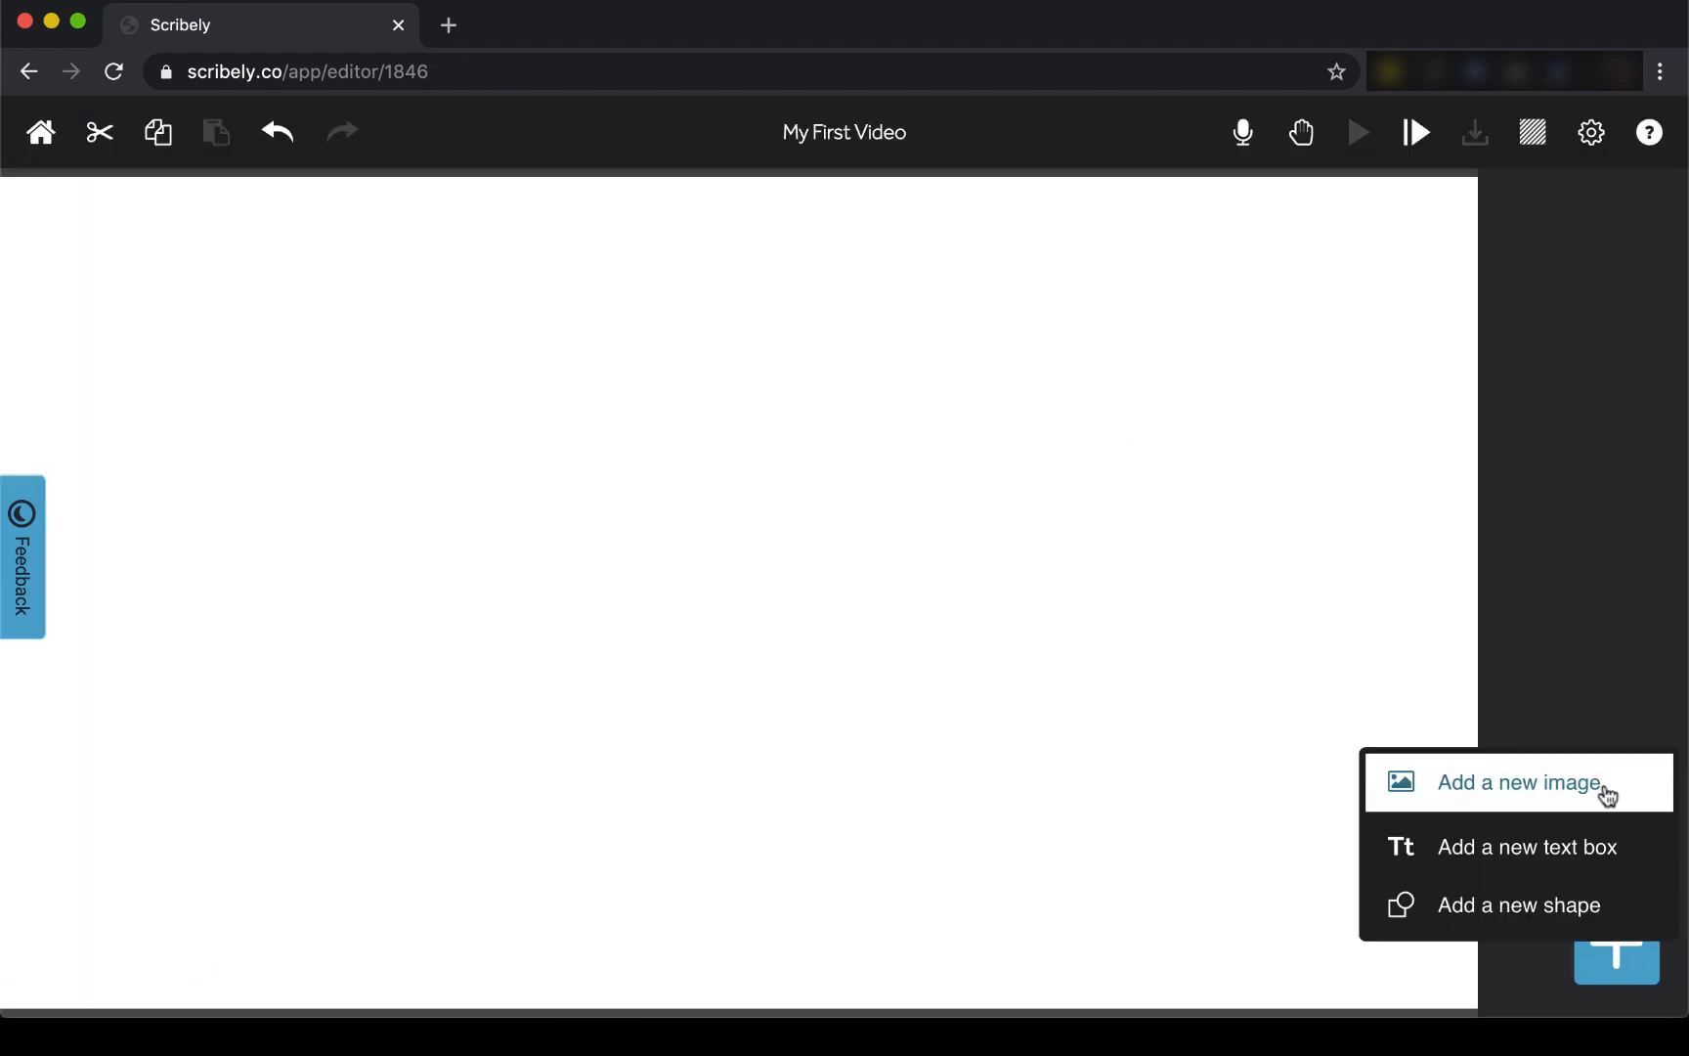
# - Add the breaded cat drawing and an uploaded photo from the computer to the canvas
pyautogui.click(1520, 782)
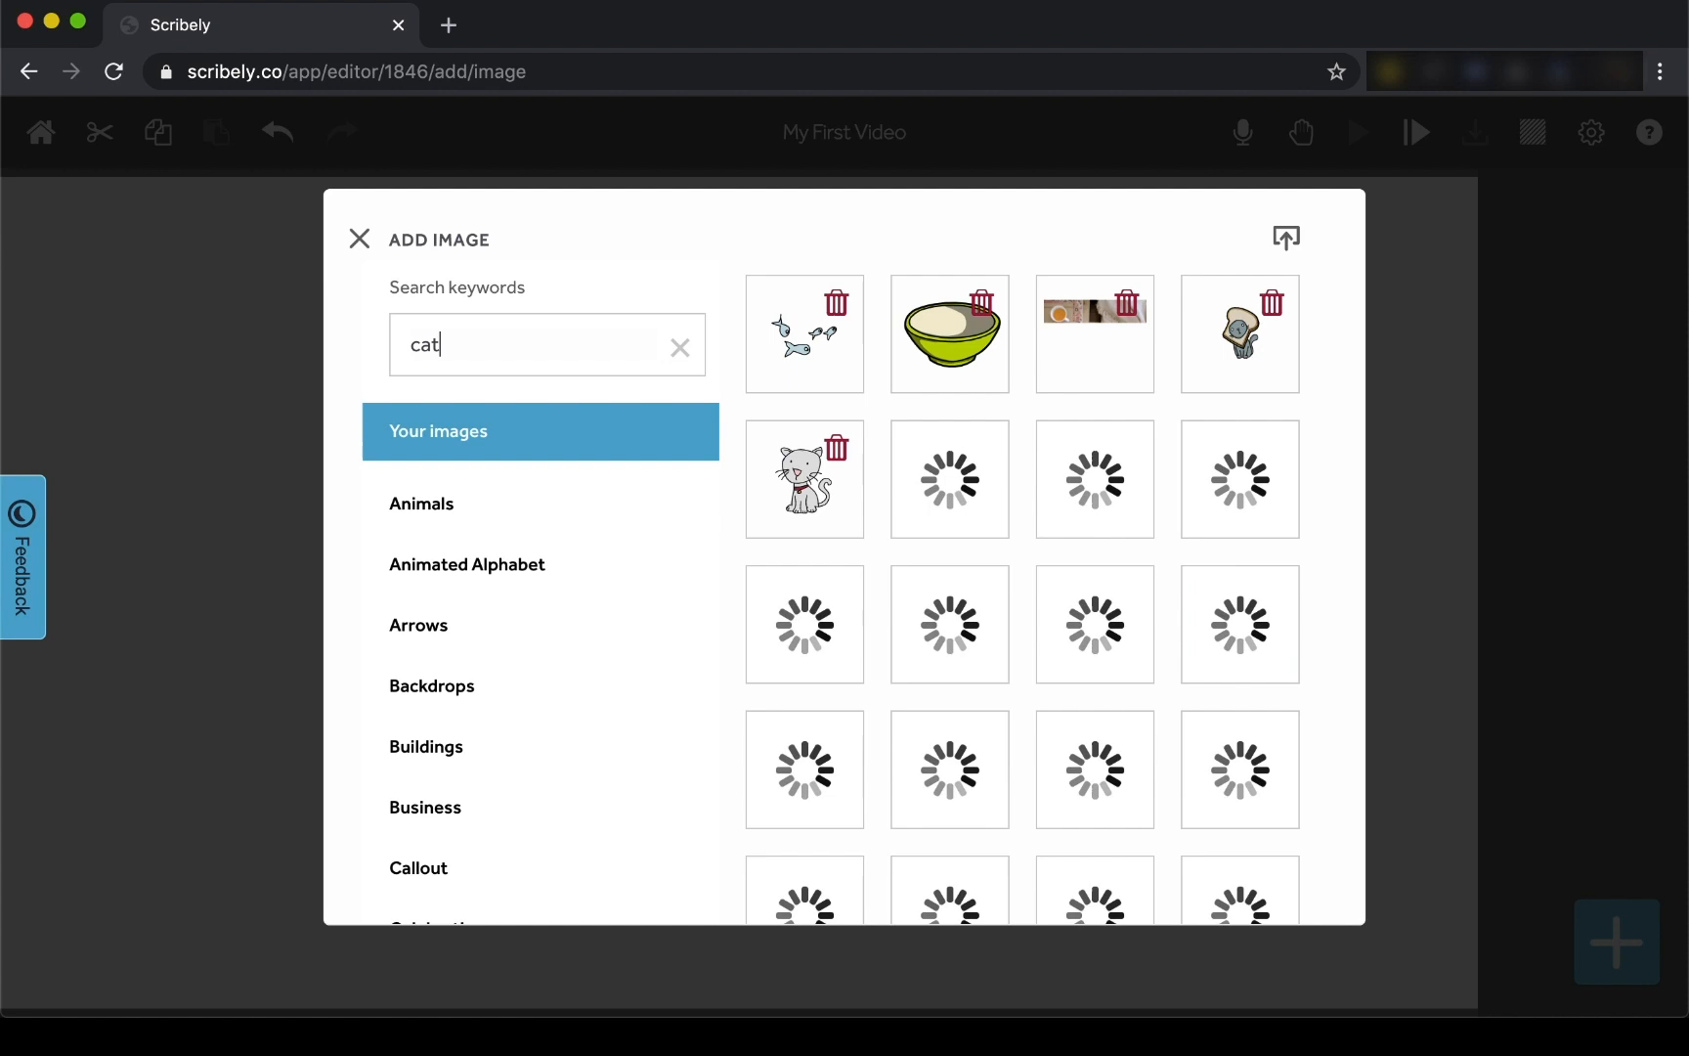
pyautogui.click(1239, 334)
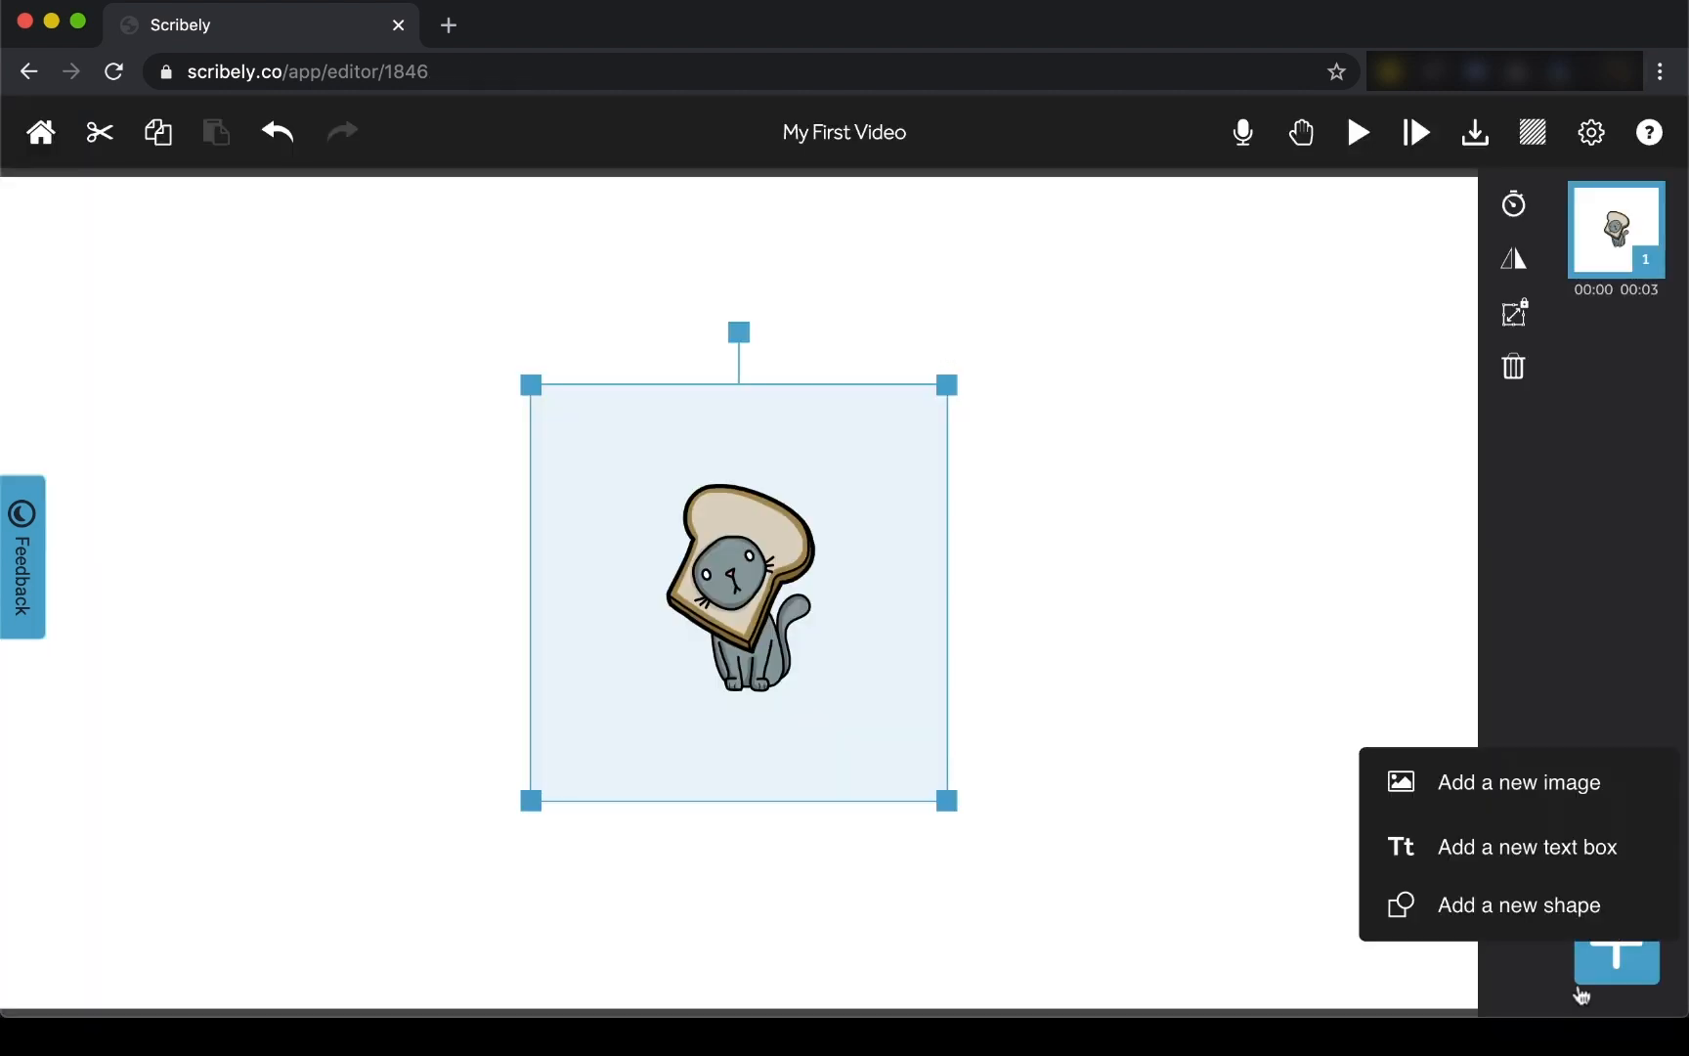
pyautogui.click(1523, 782)
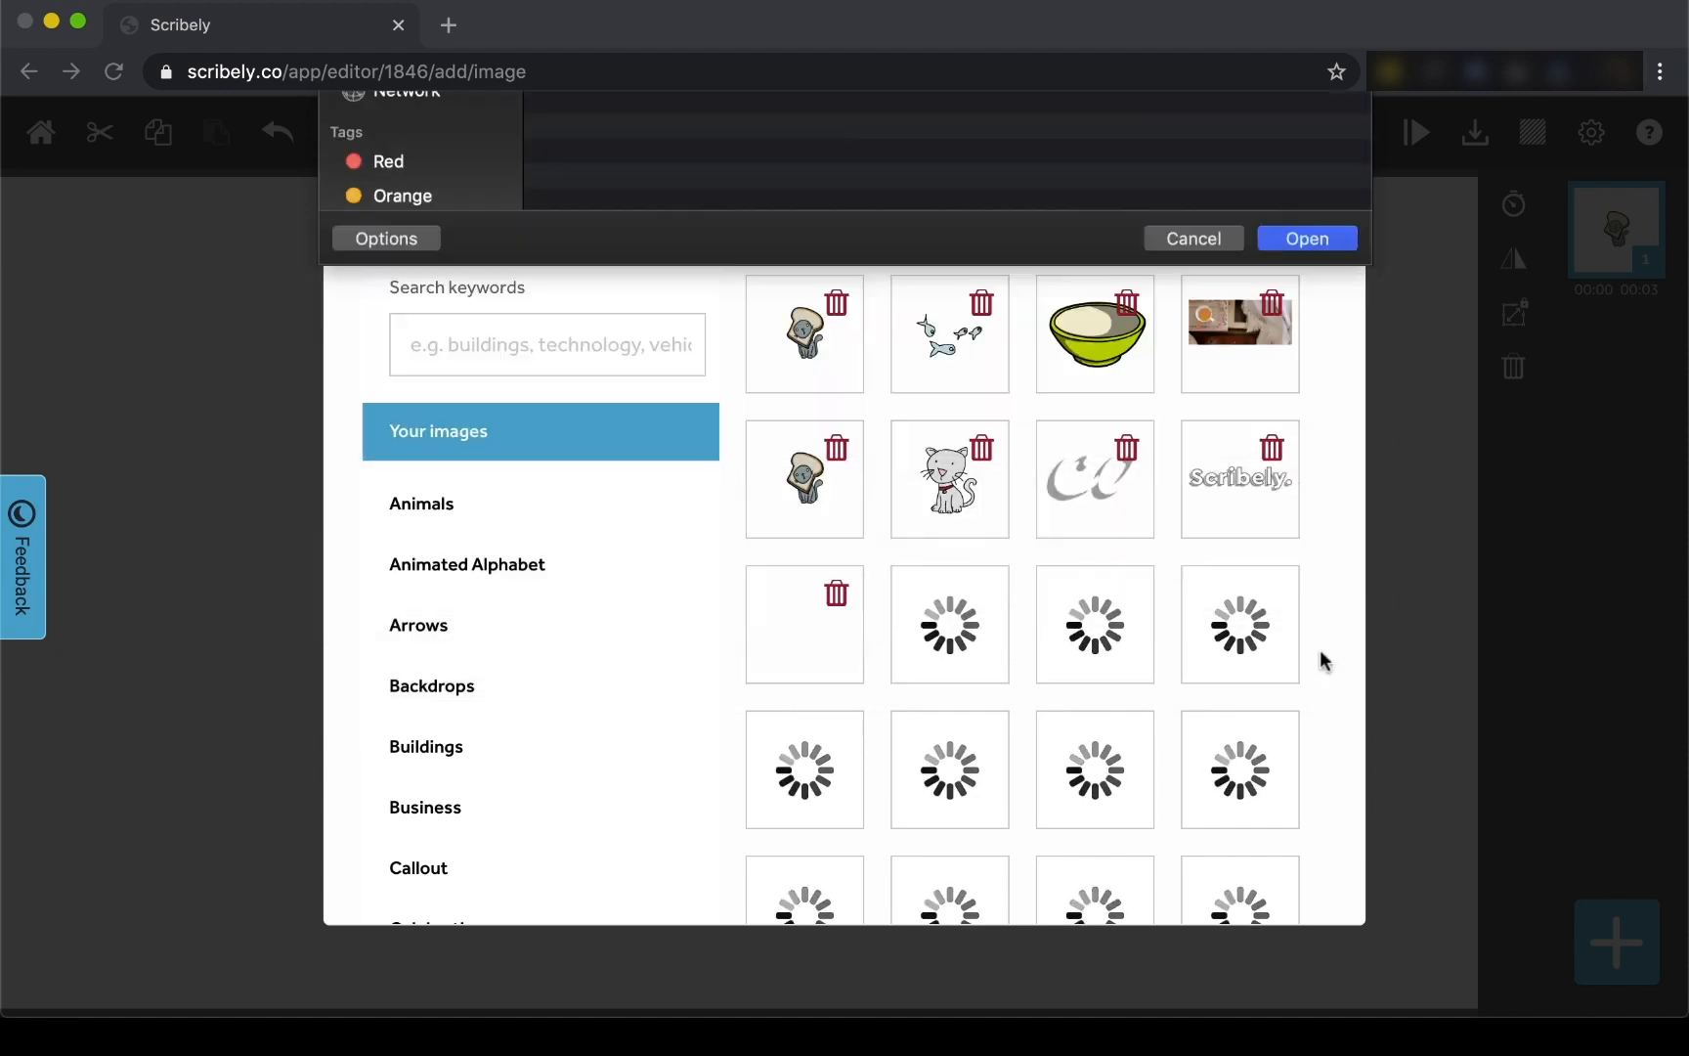
pyautogui.click(1304, 238)
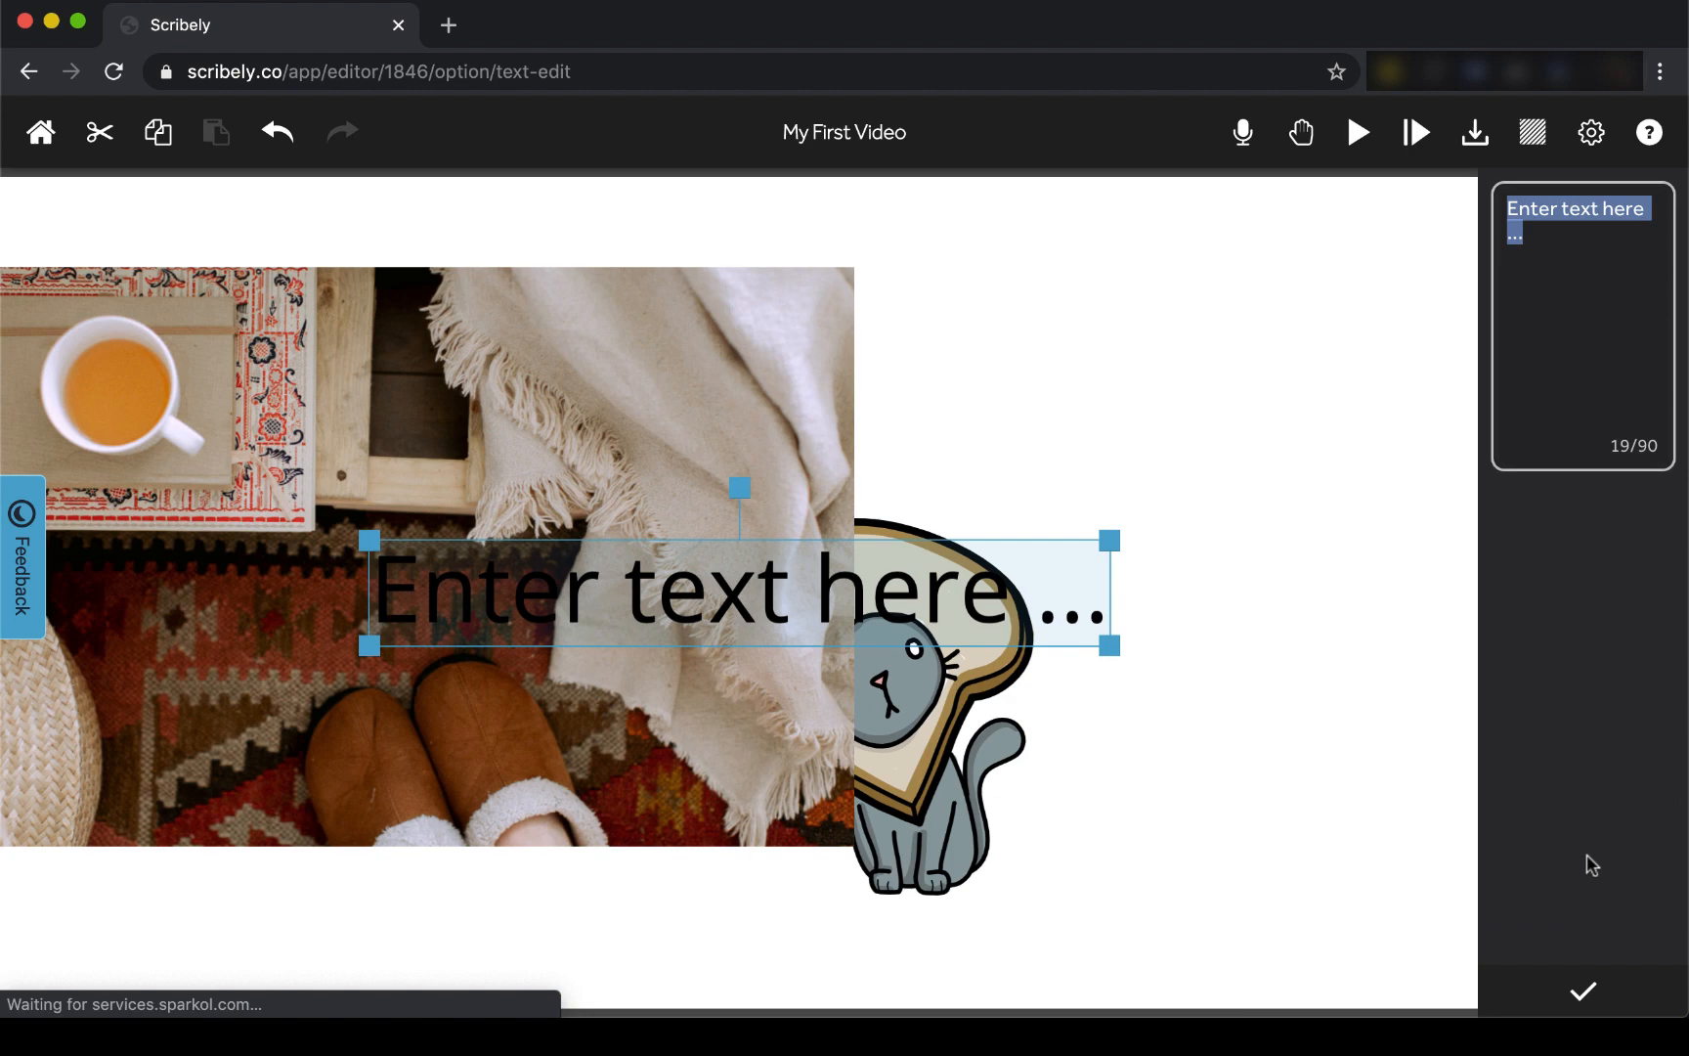
# - Add the title 'Pure breaded cat' and restyle it in a larger, different font
pyautogui.write('Pure breaded')
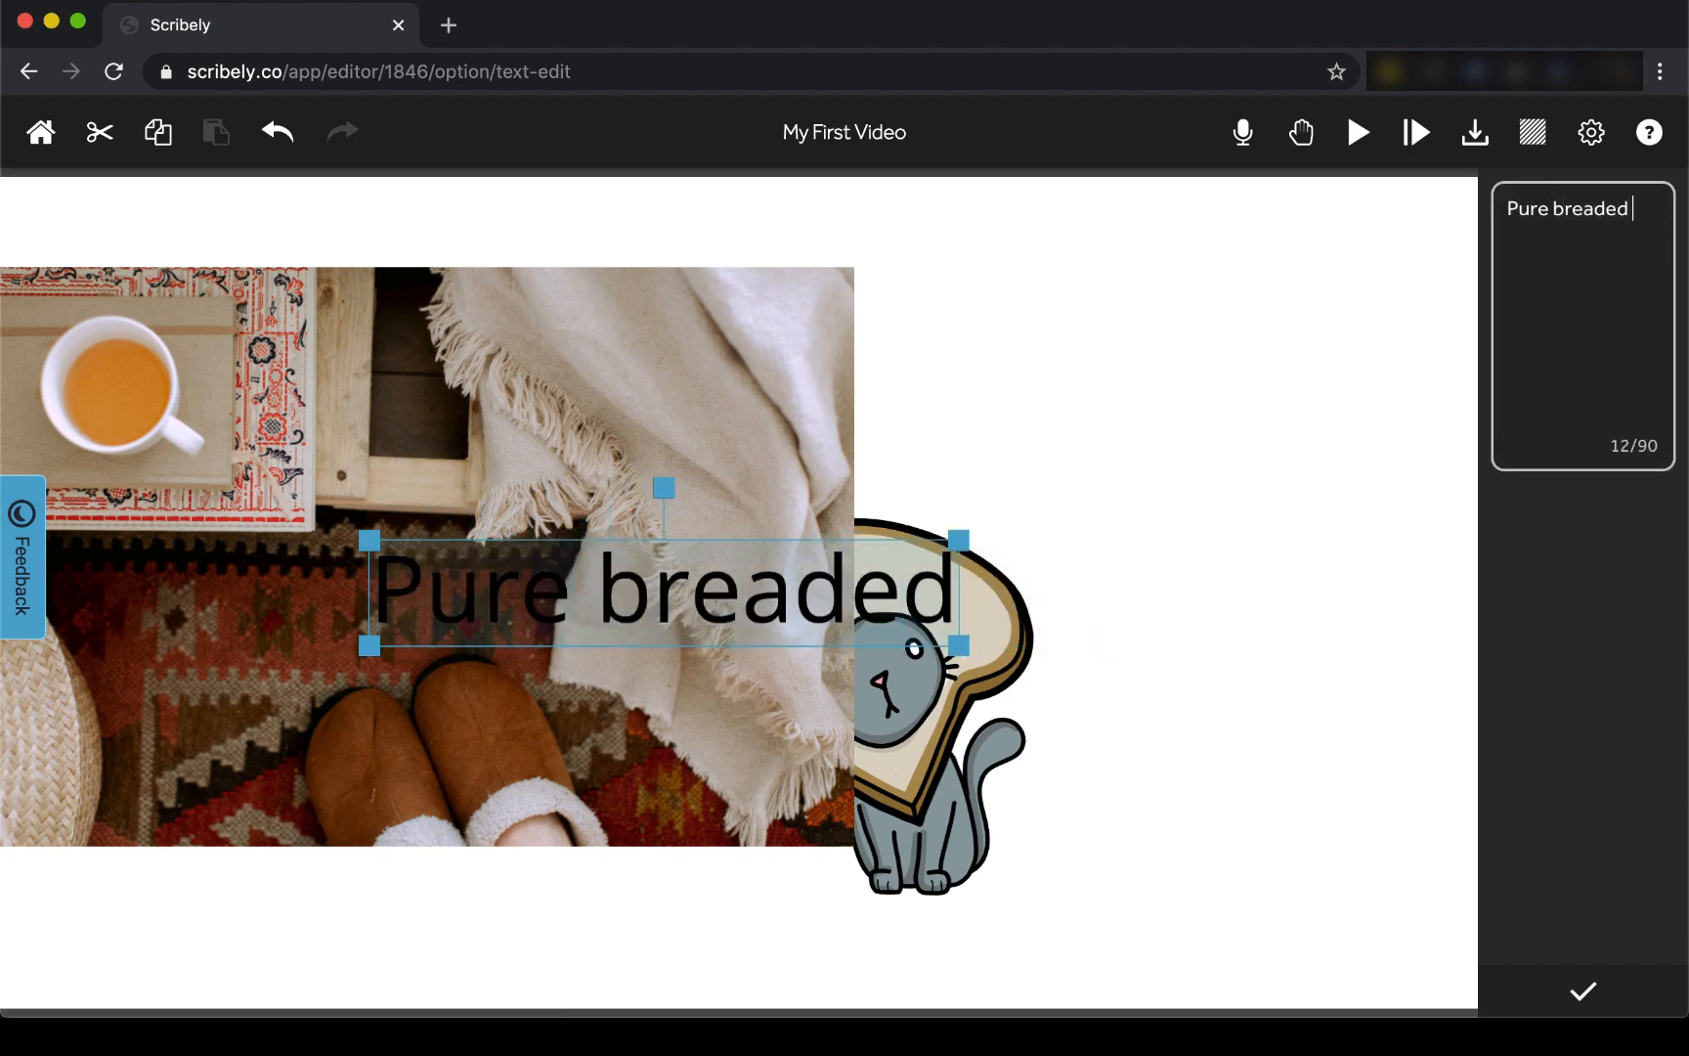
pyautogui.click(1581, 991)
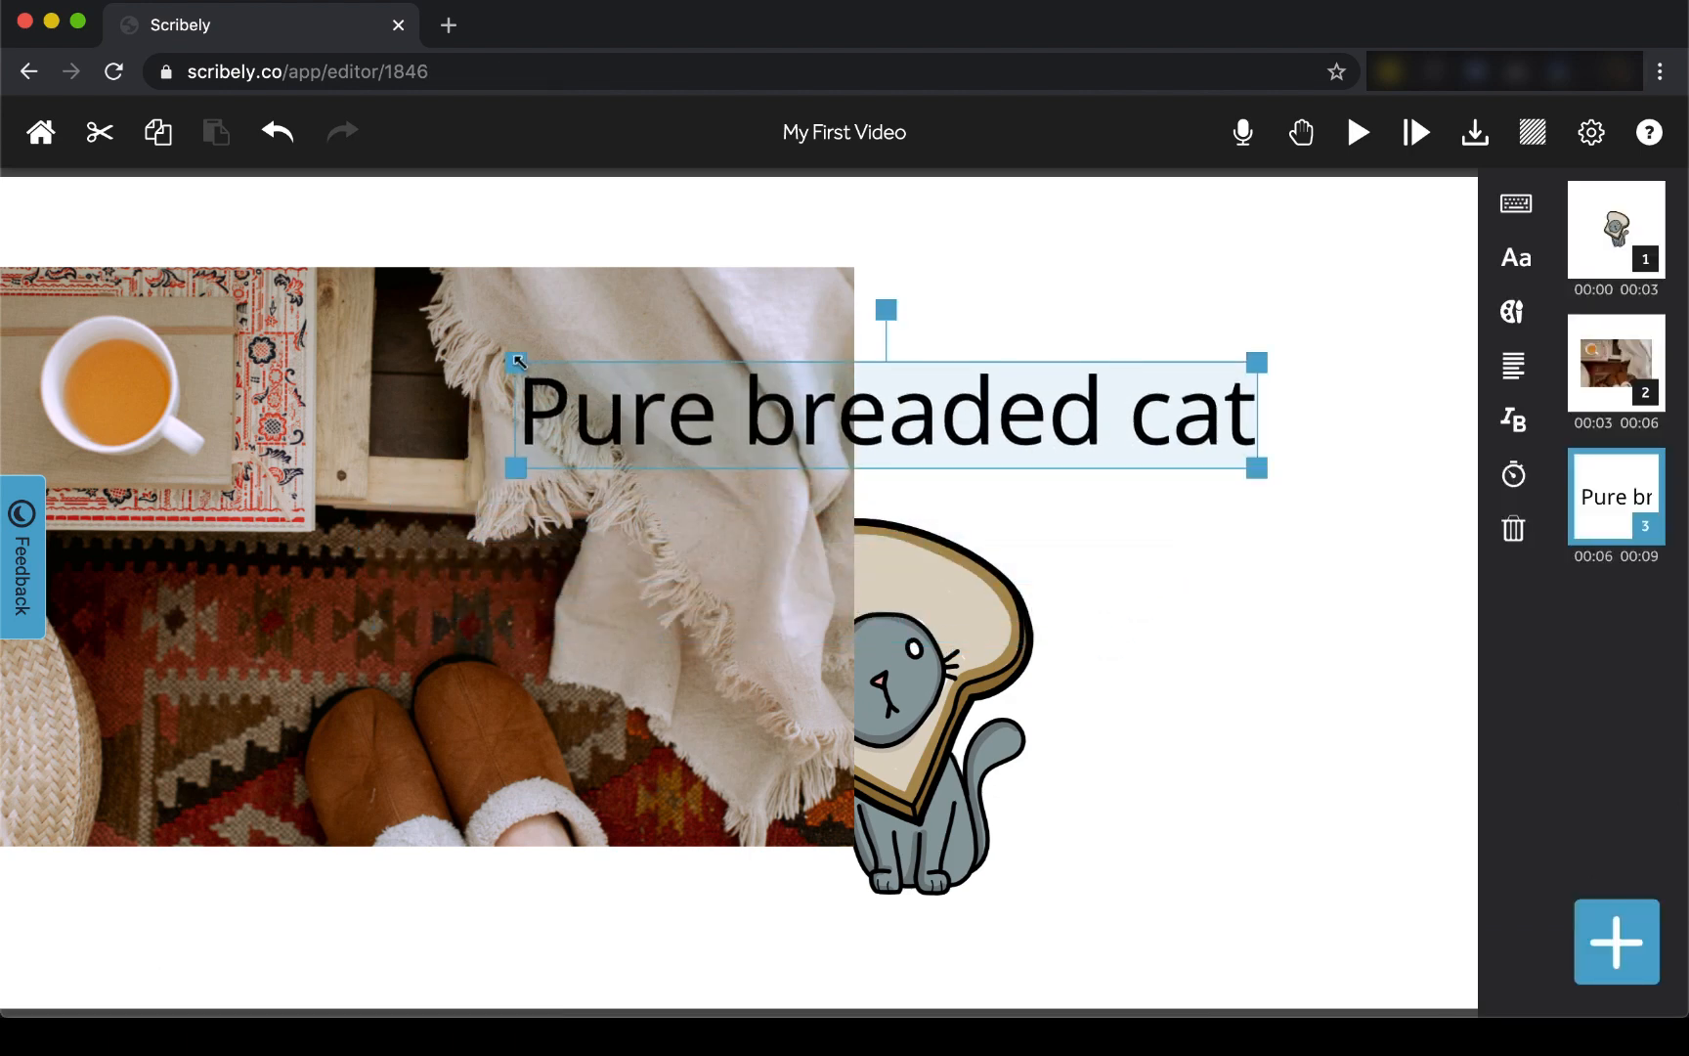
pyautogui.click(1513, 258)
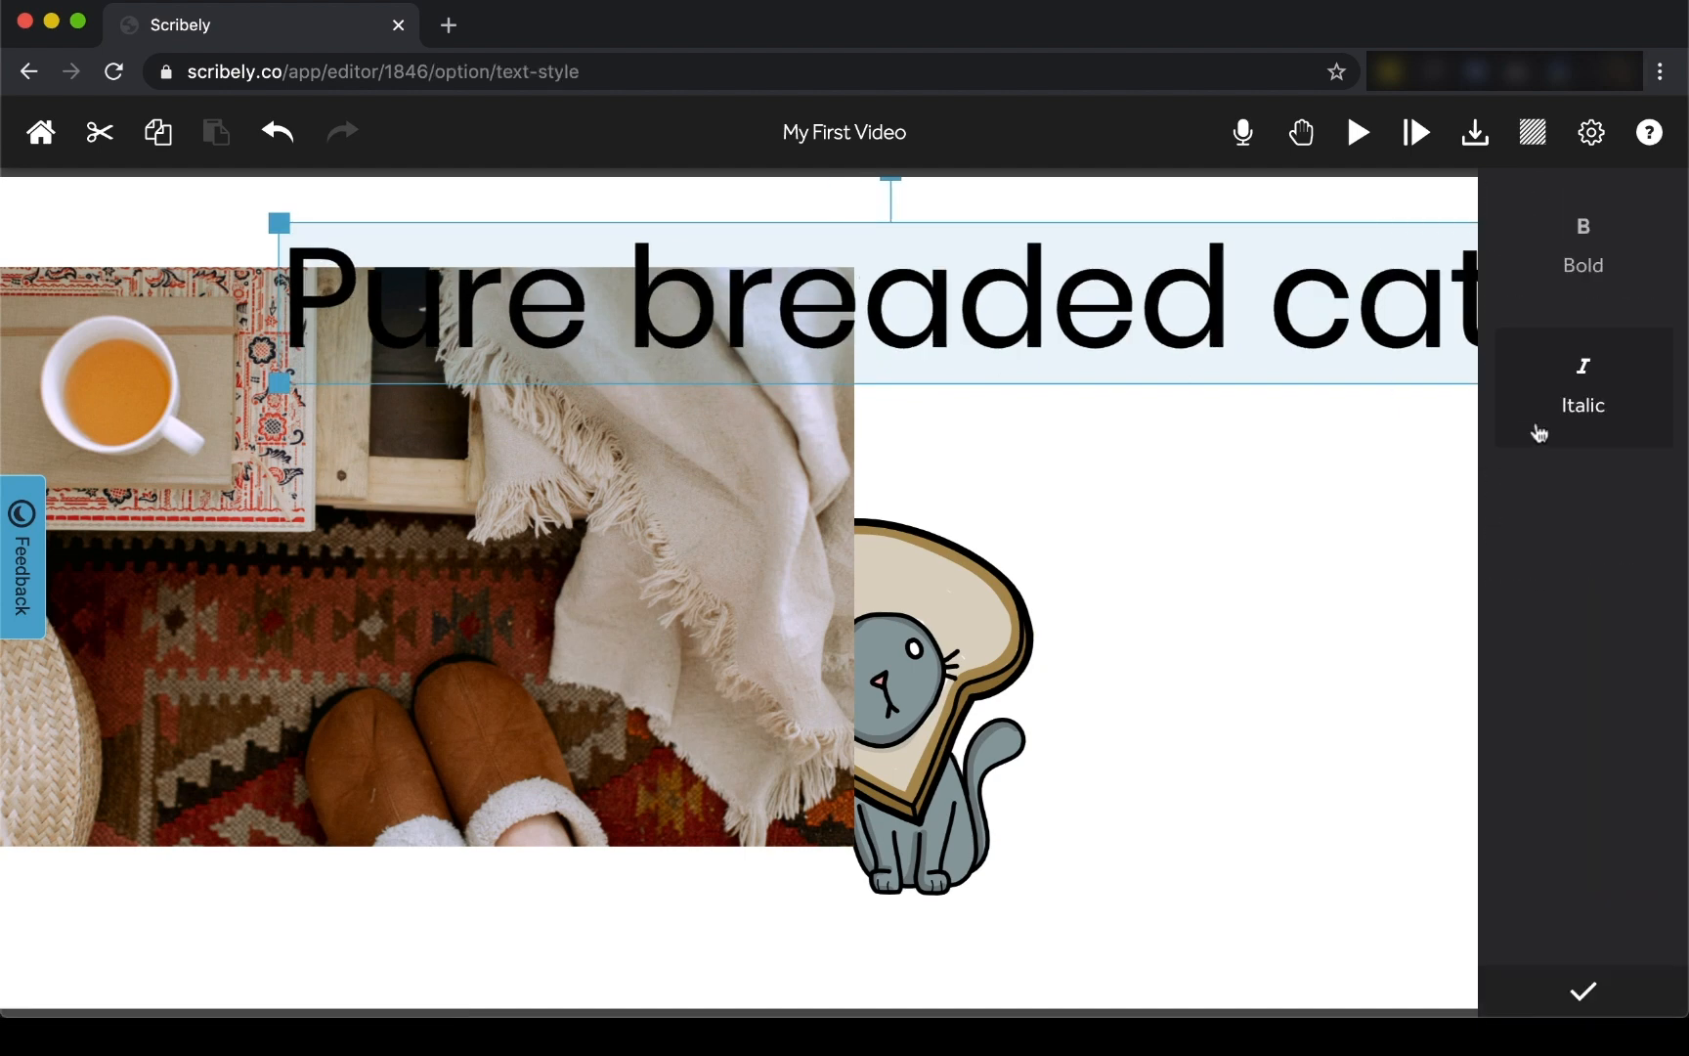
pyautogui.click(1583, 992)
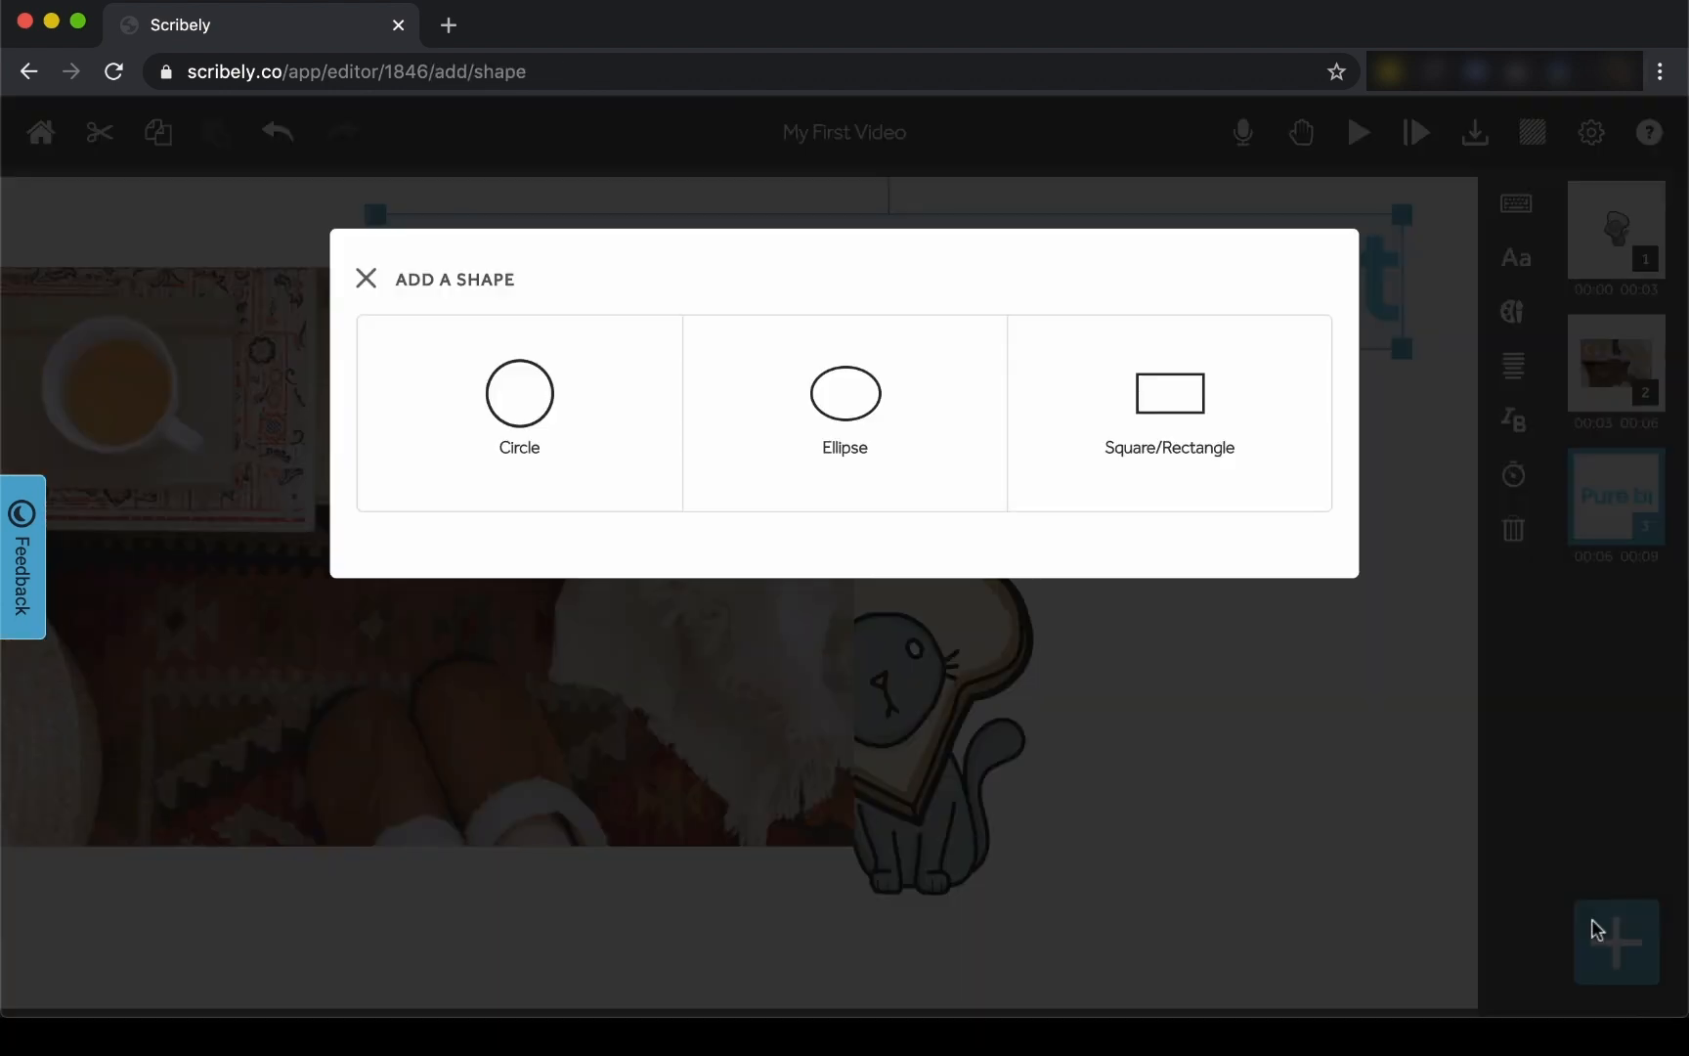
# - Add a gradient rectangle, turn the title white, and go to the voiceover recording screen
pyautogui.click(1169, 409)
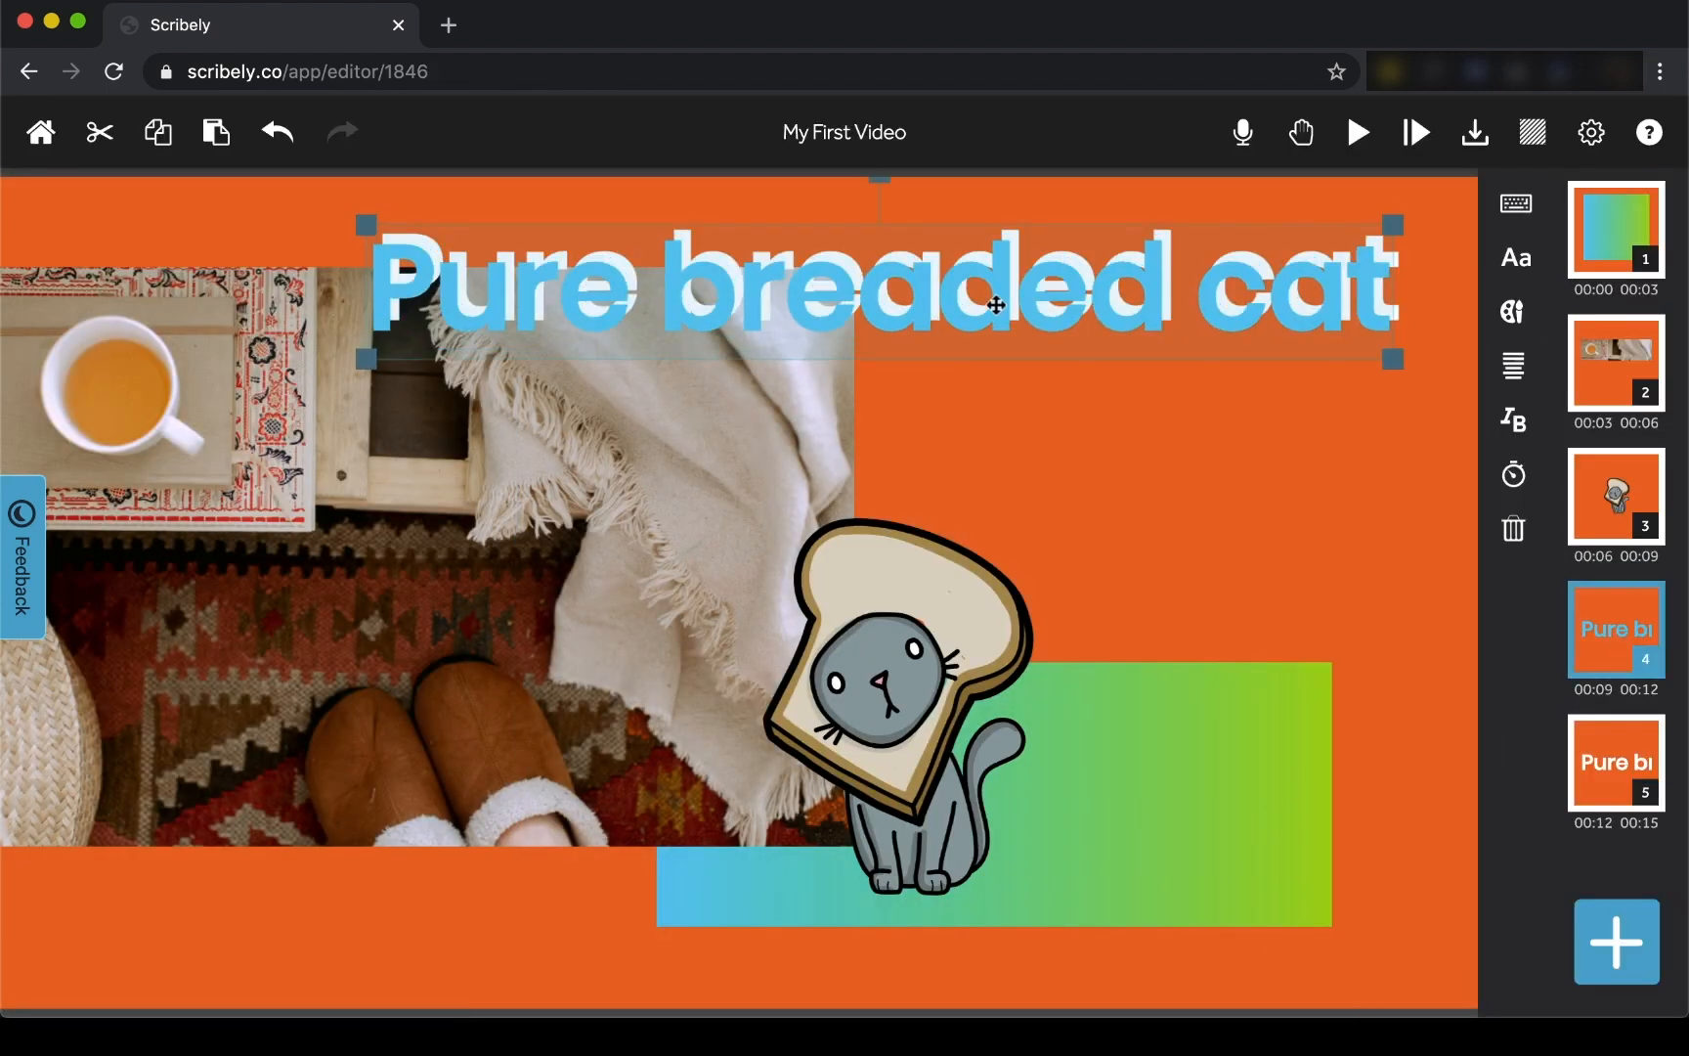
pyautogui.click(1615, 939)
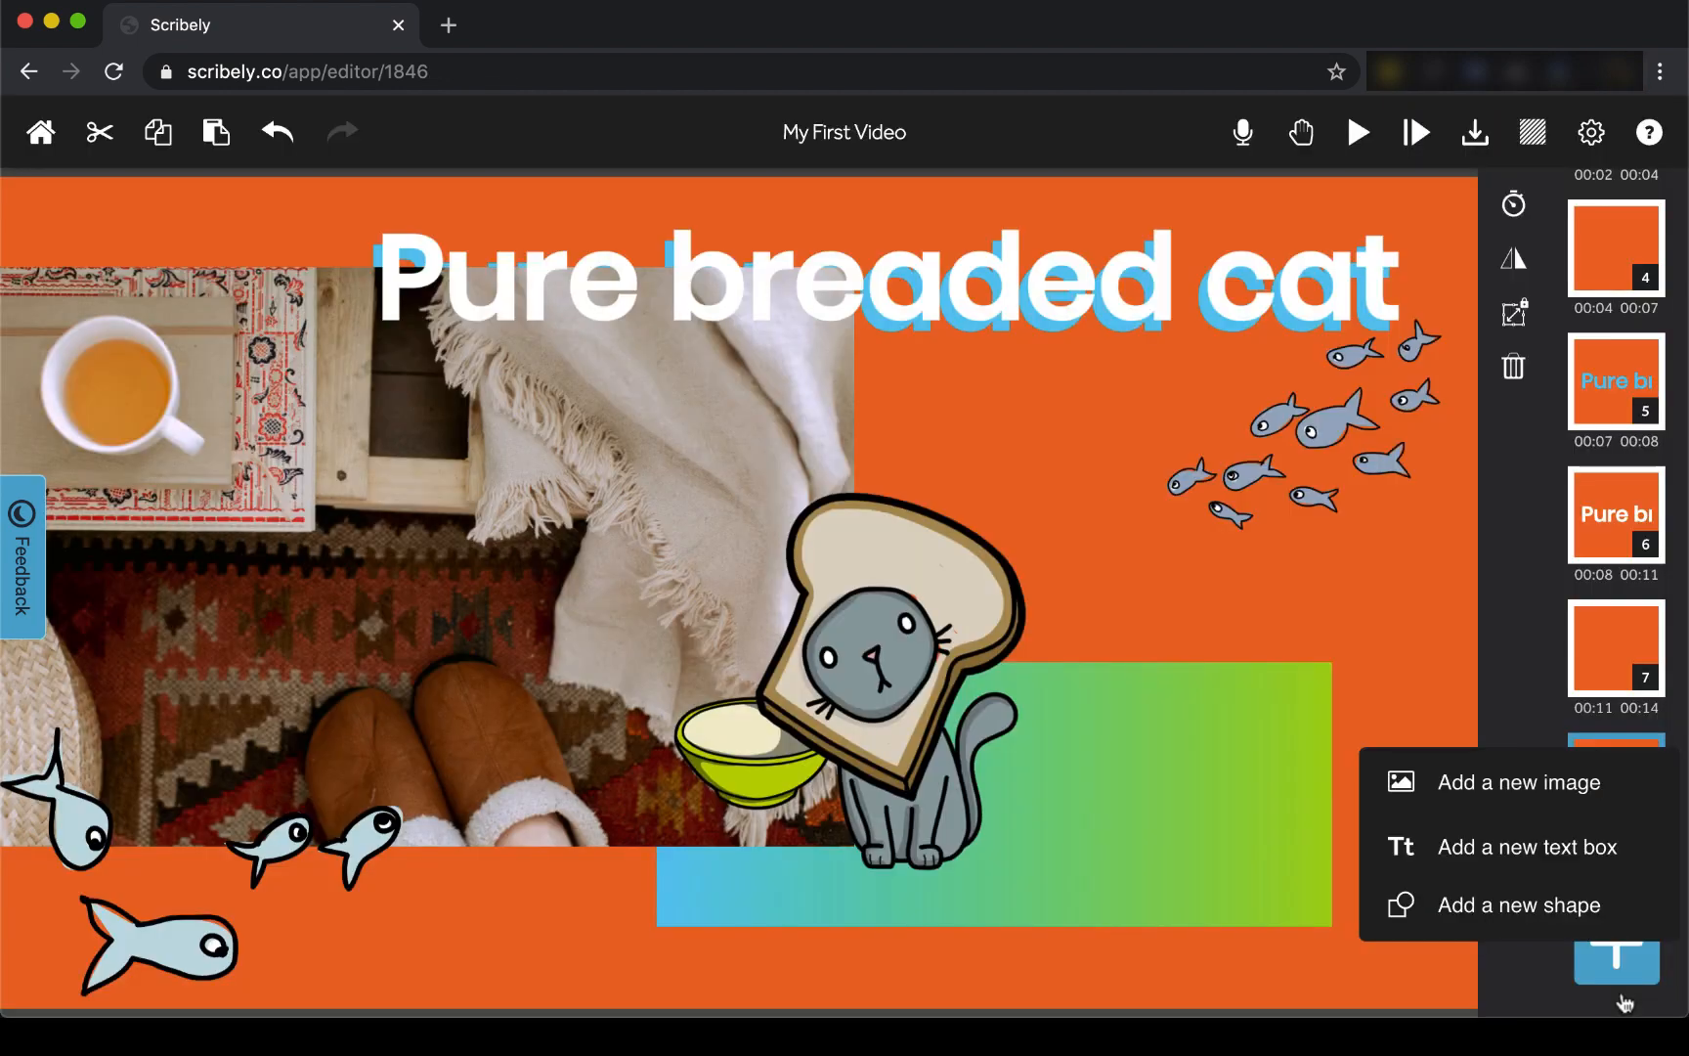
pyautogui.click(1239, 133)
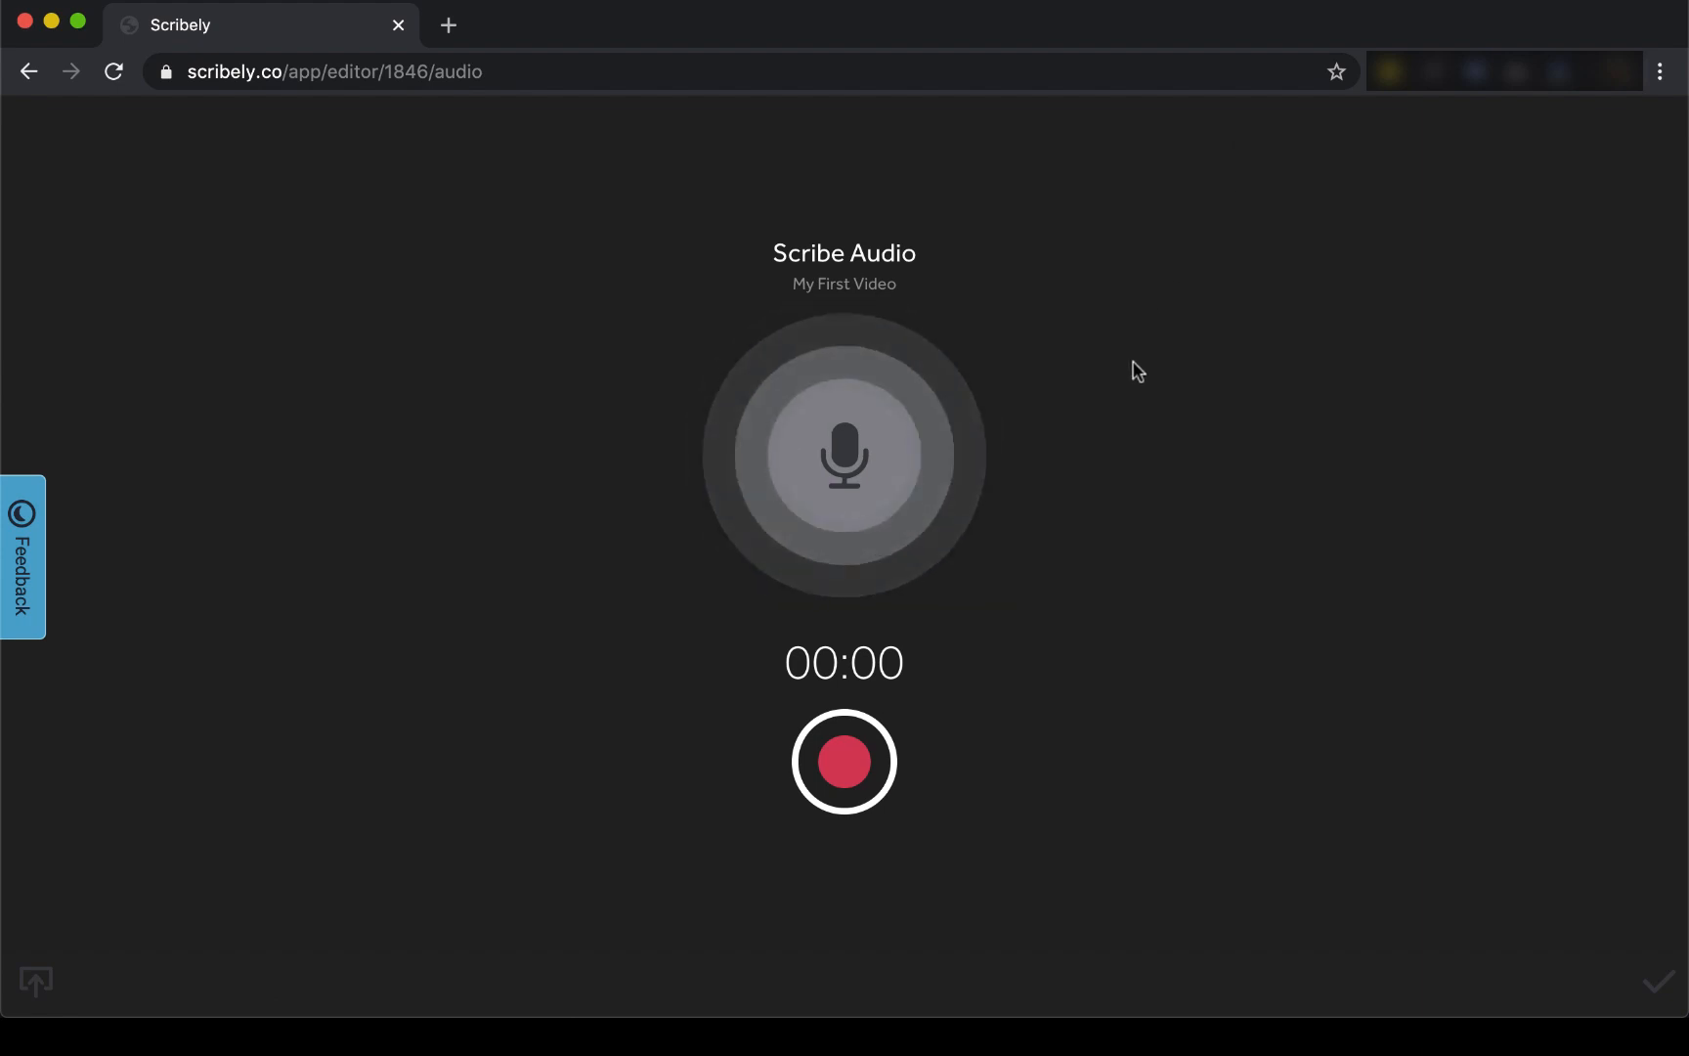
# - Record a roughly seven-second voiceover and check its playback
pyautogui.click(842, 763)
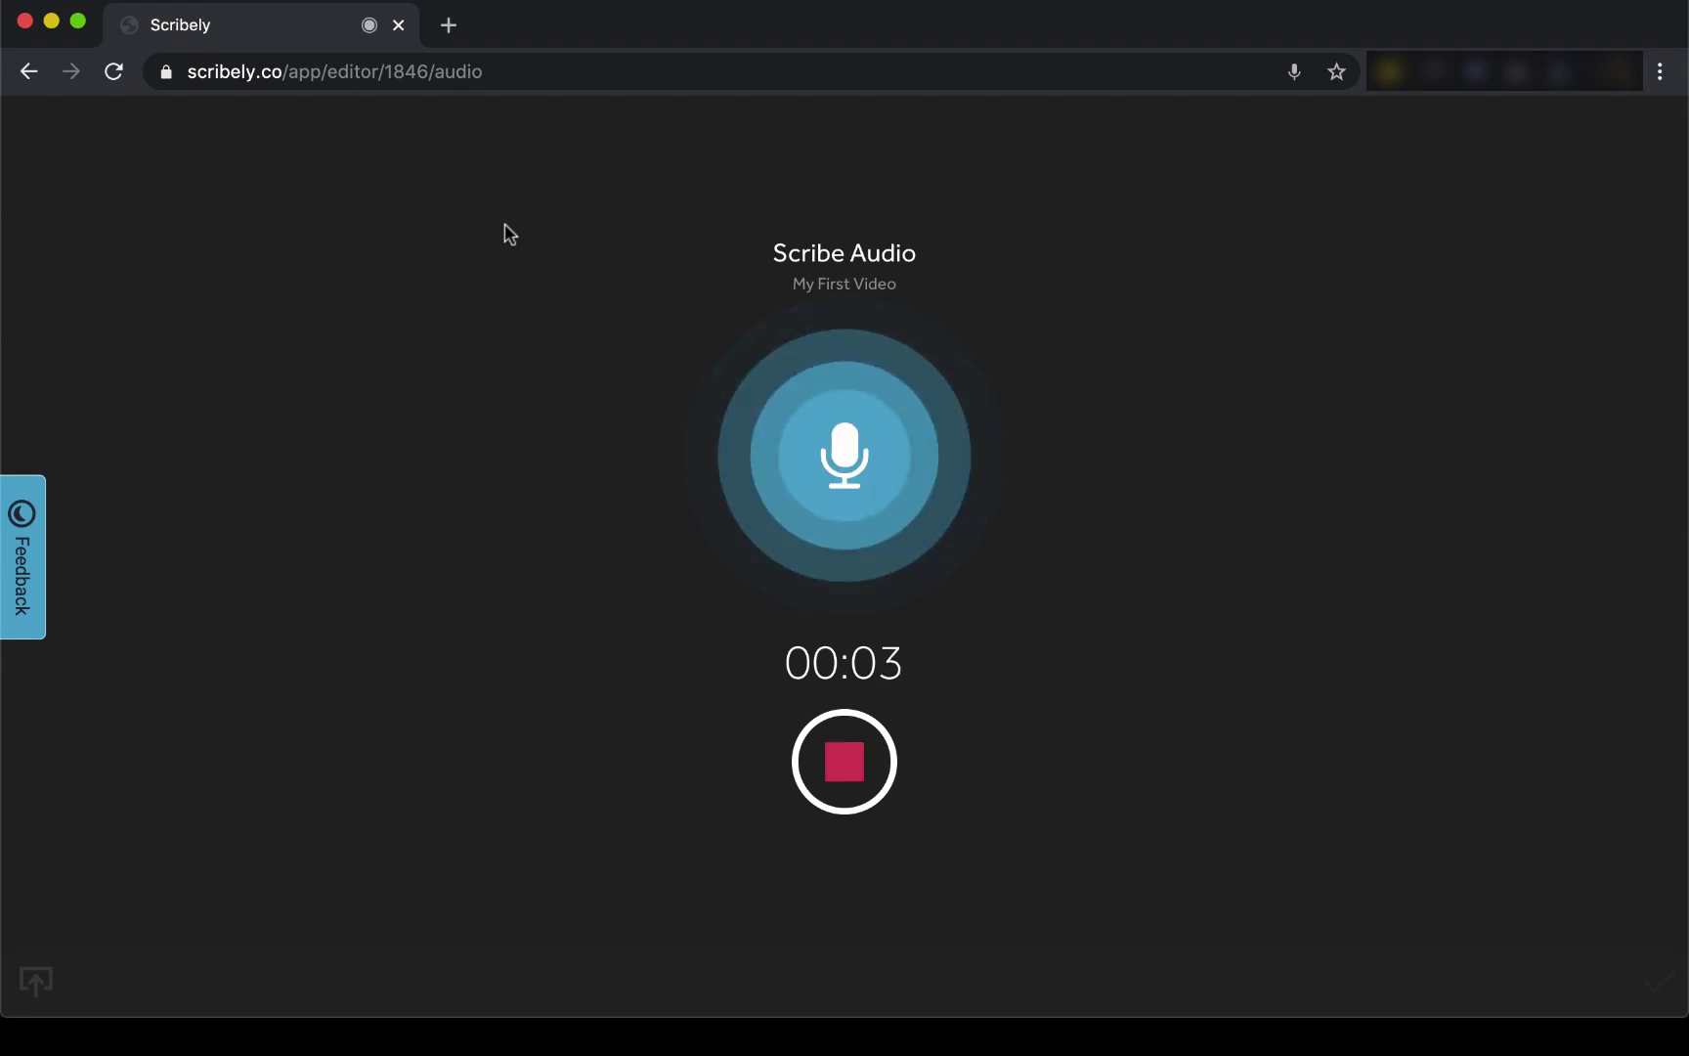
pyautogui.moveTo(469, 487)
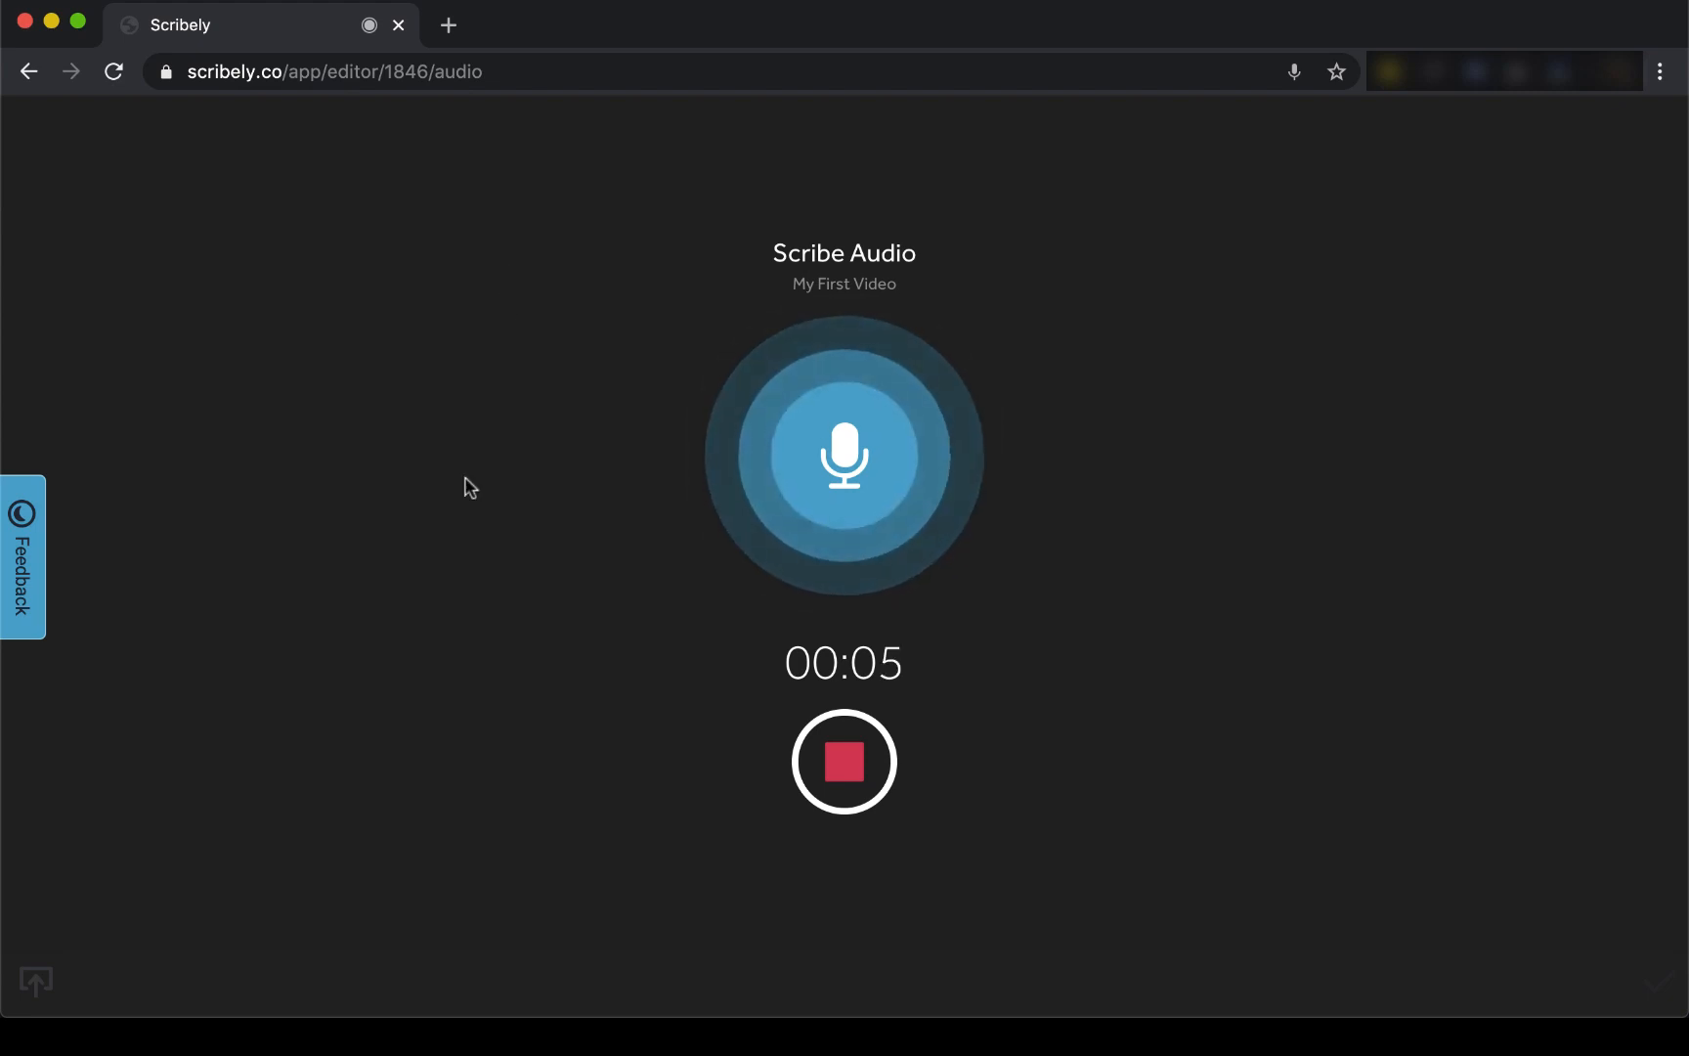
pyautogui.click(843, 762)
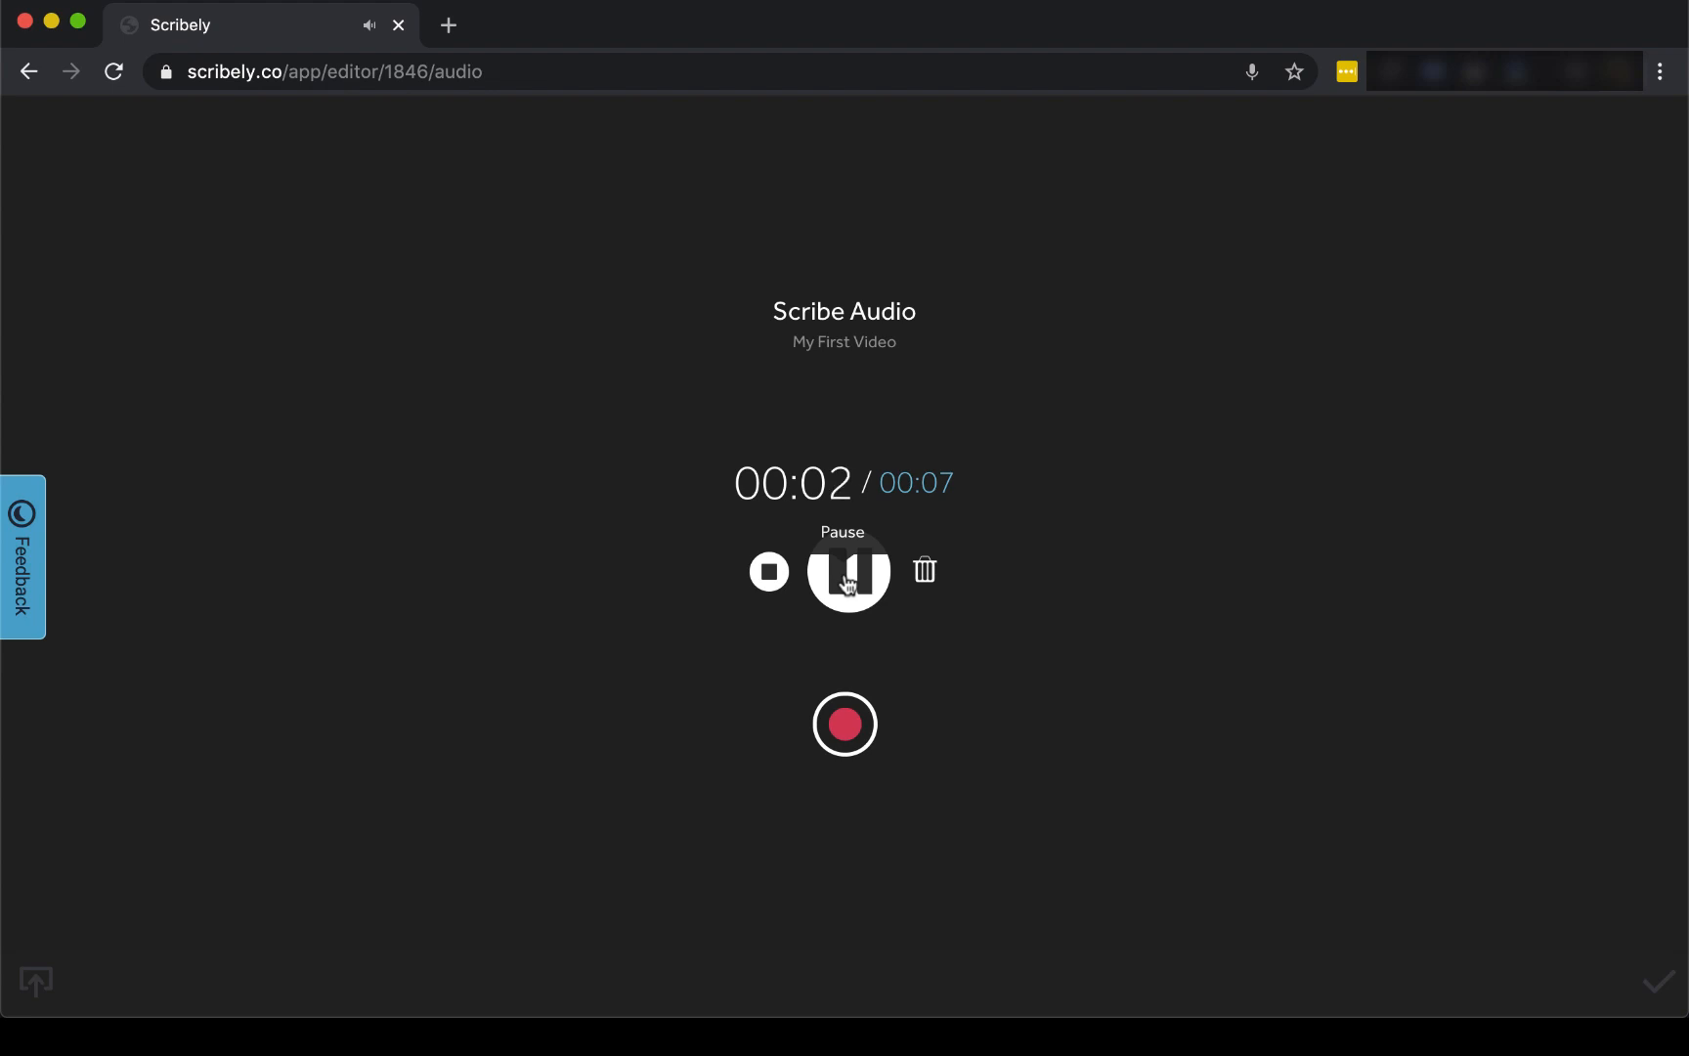
pyautogui.click(849, 569)
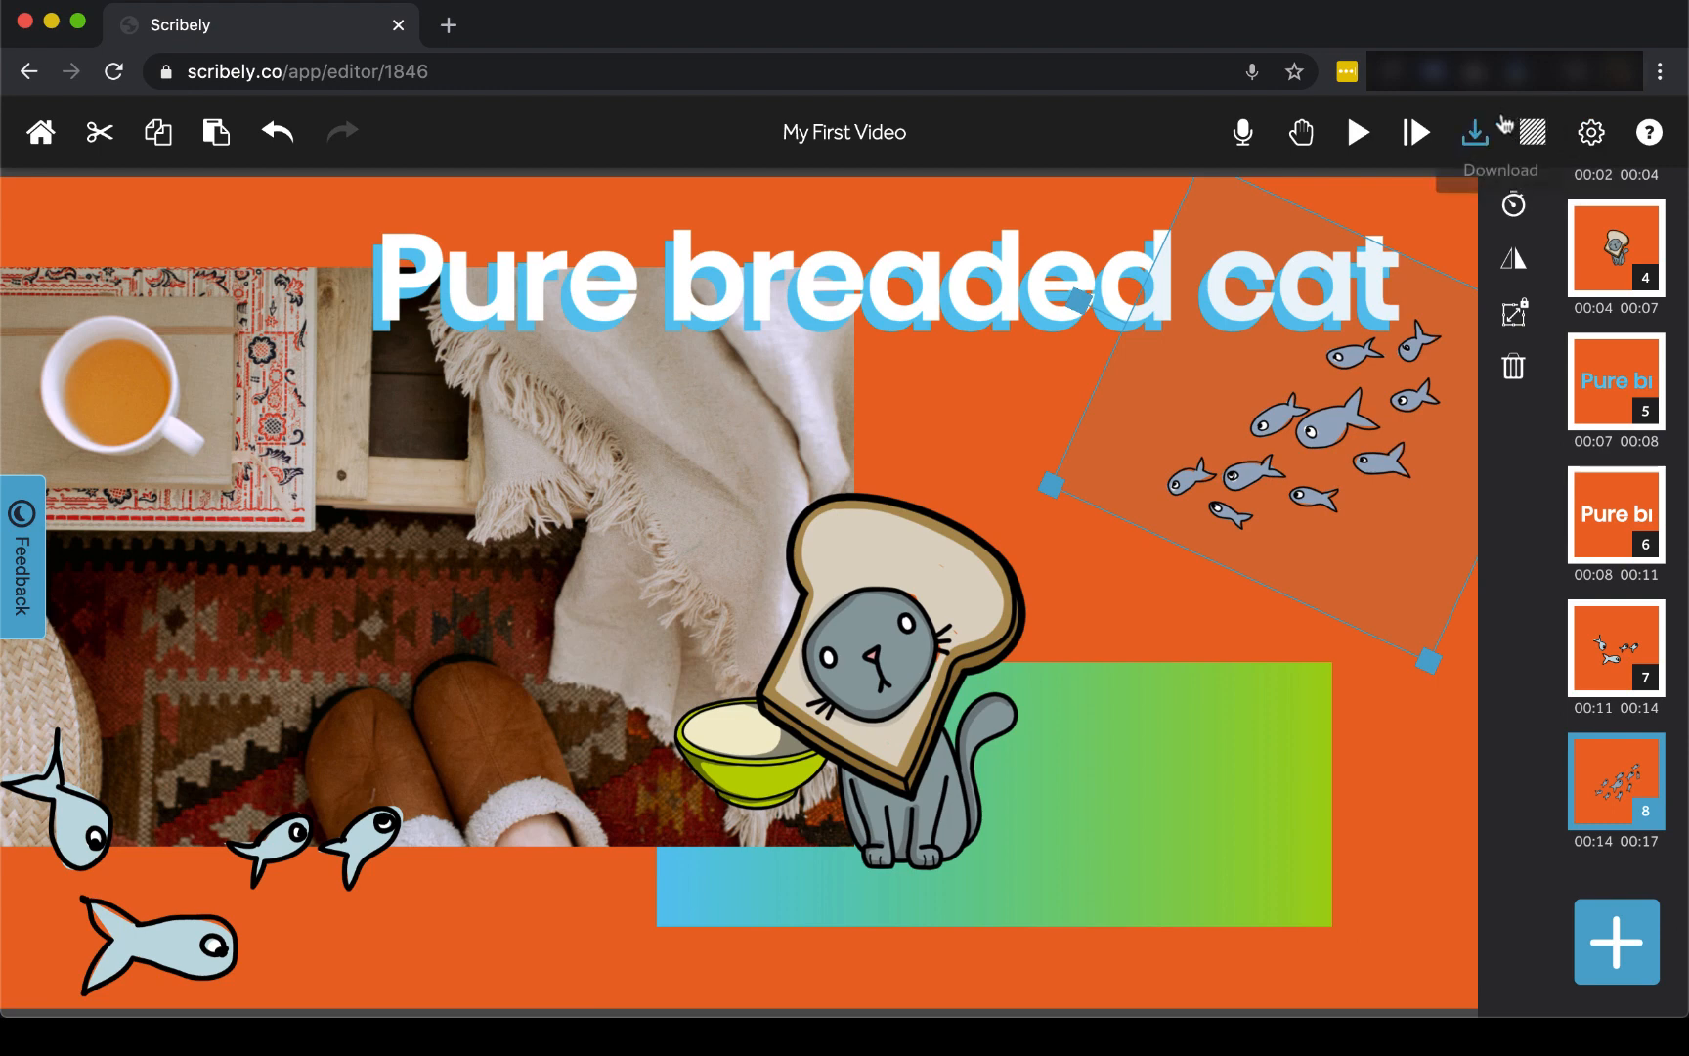
# - Export 'My First Video' as a GIF and dismiss the download confirmation
pyautogui.click(1480, 131)
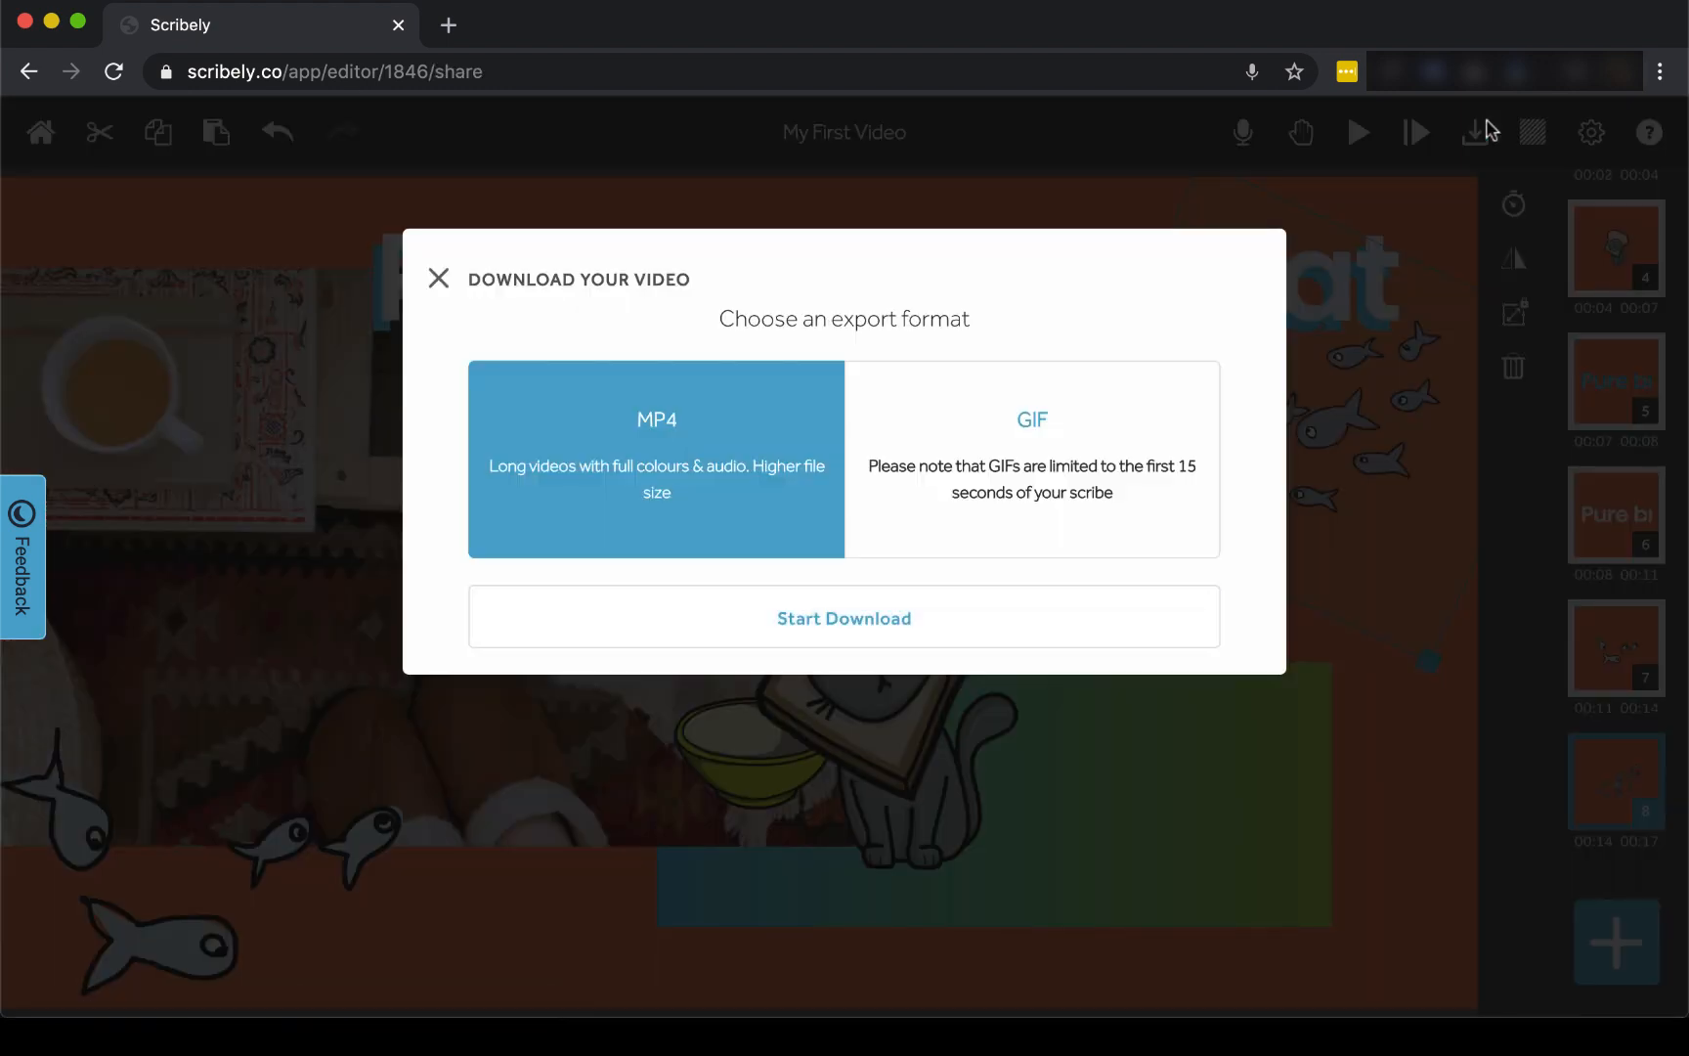
pyautogui.moveTo(754, 450)
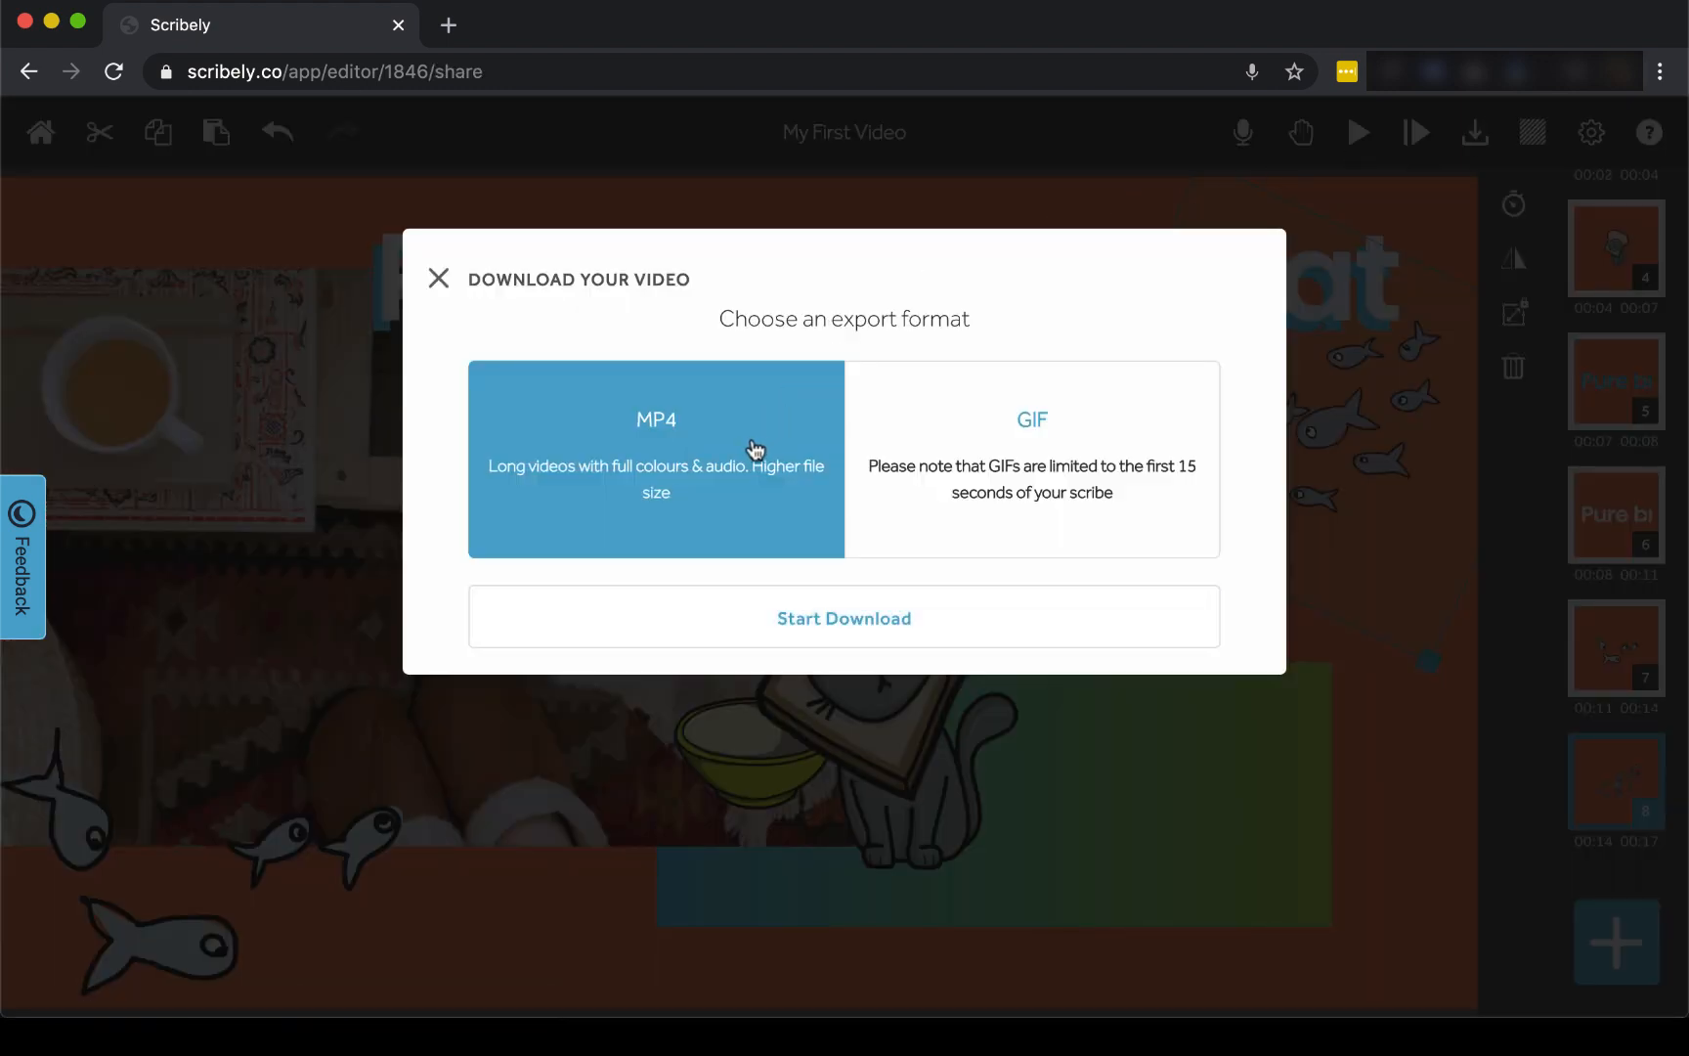
pyautogui.moveTo(1068, 425)
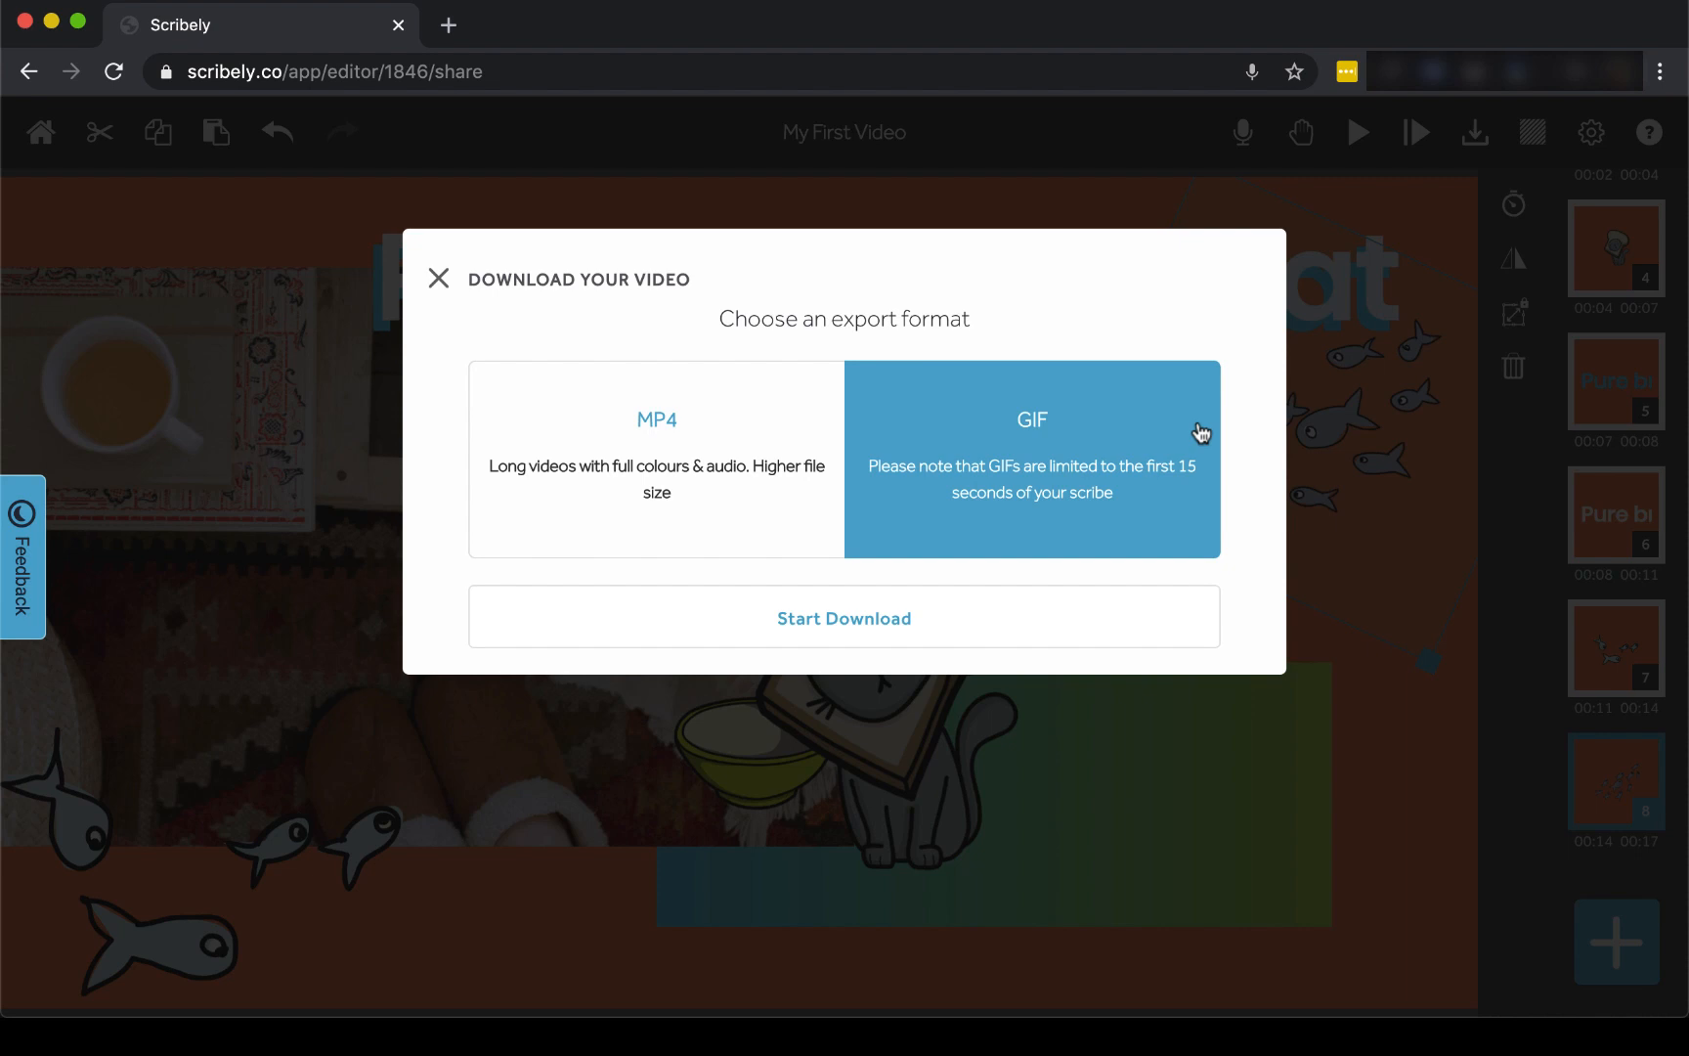
pyautogui.moveTo(974, 428)
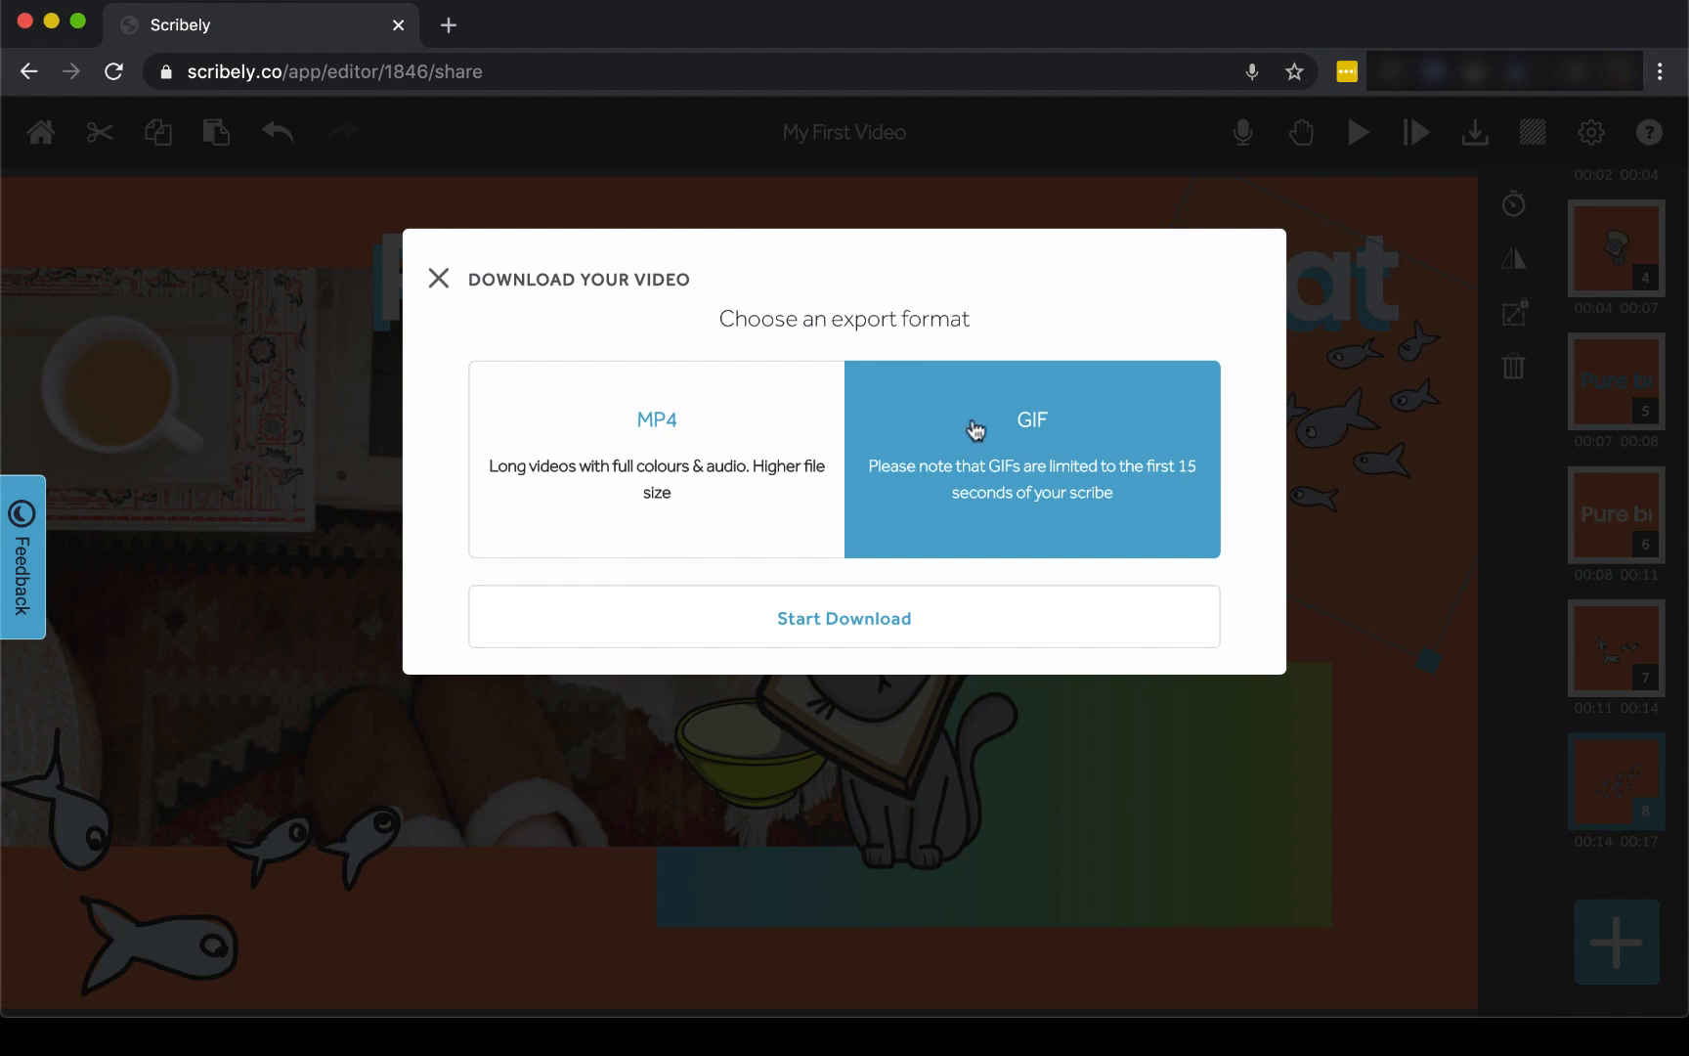
pyautogui.click(843, 617)
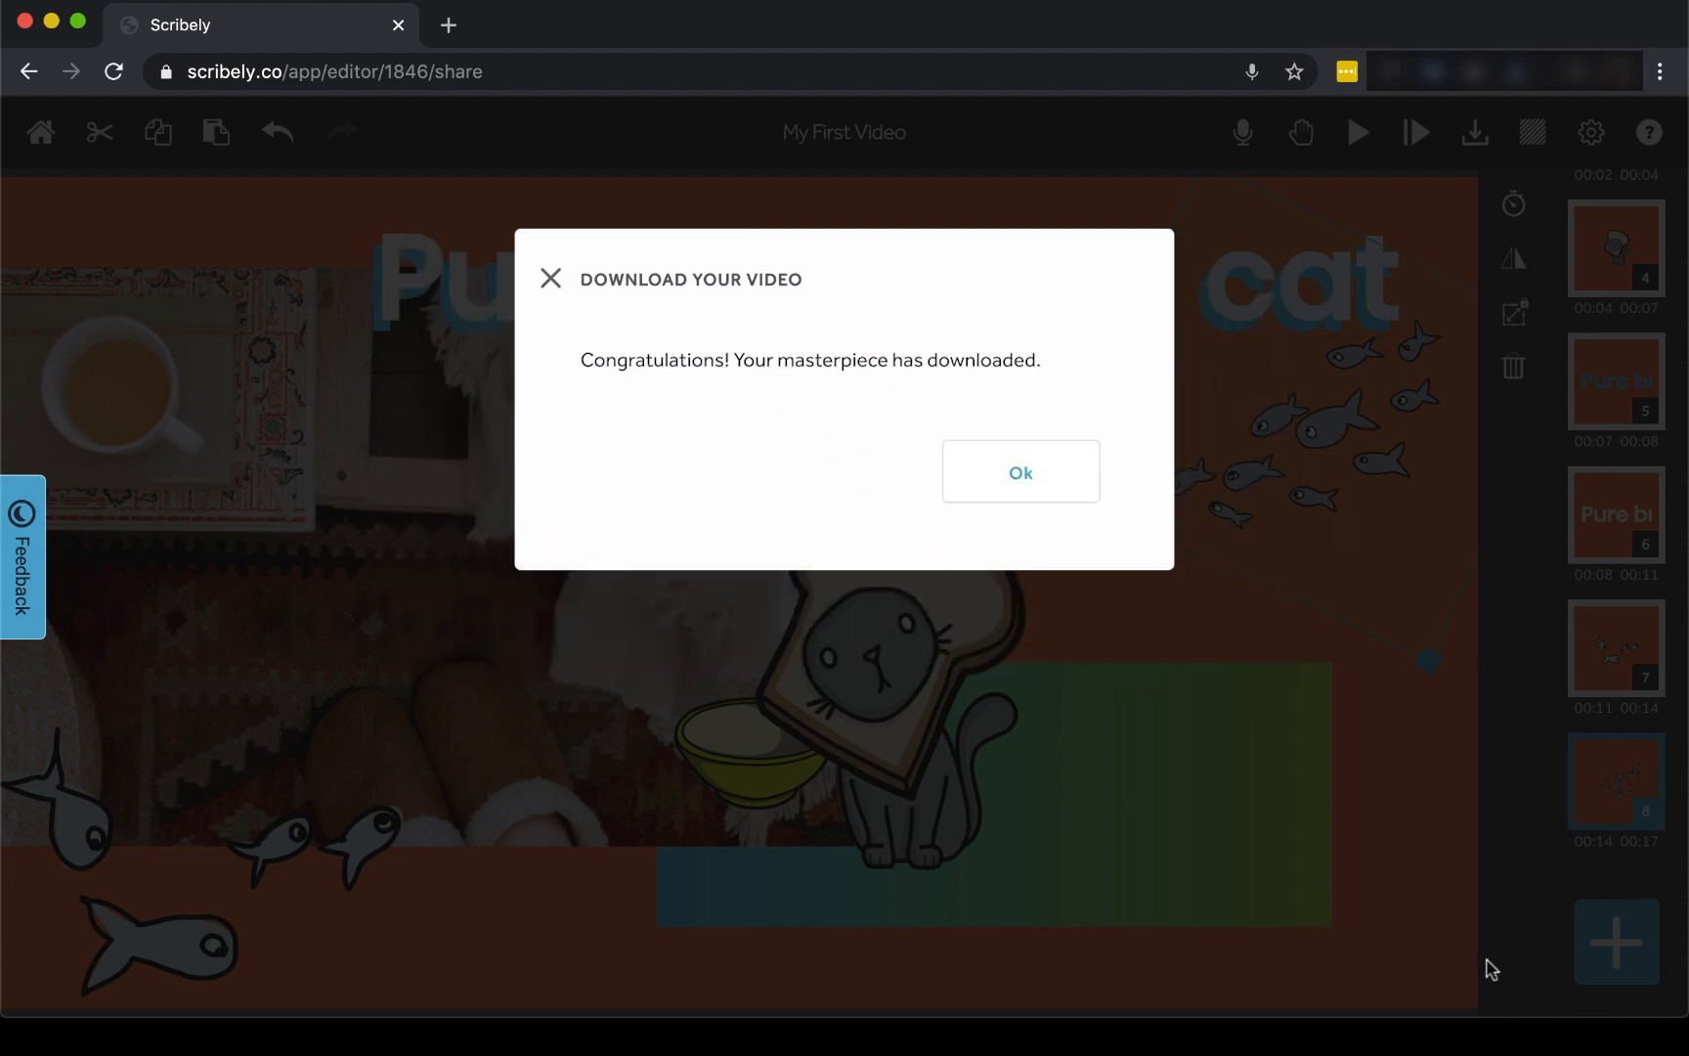
pyautogui.click(1019, 471)
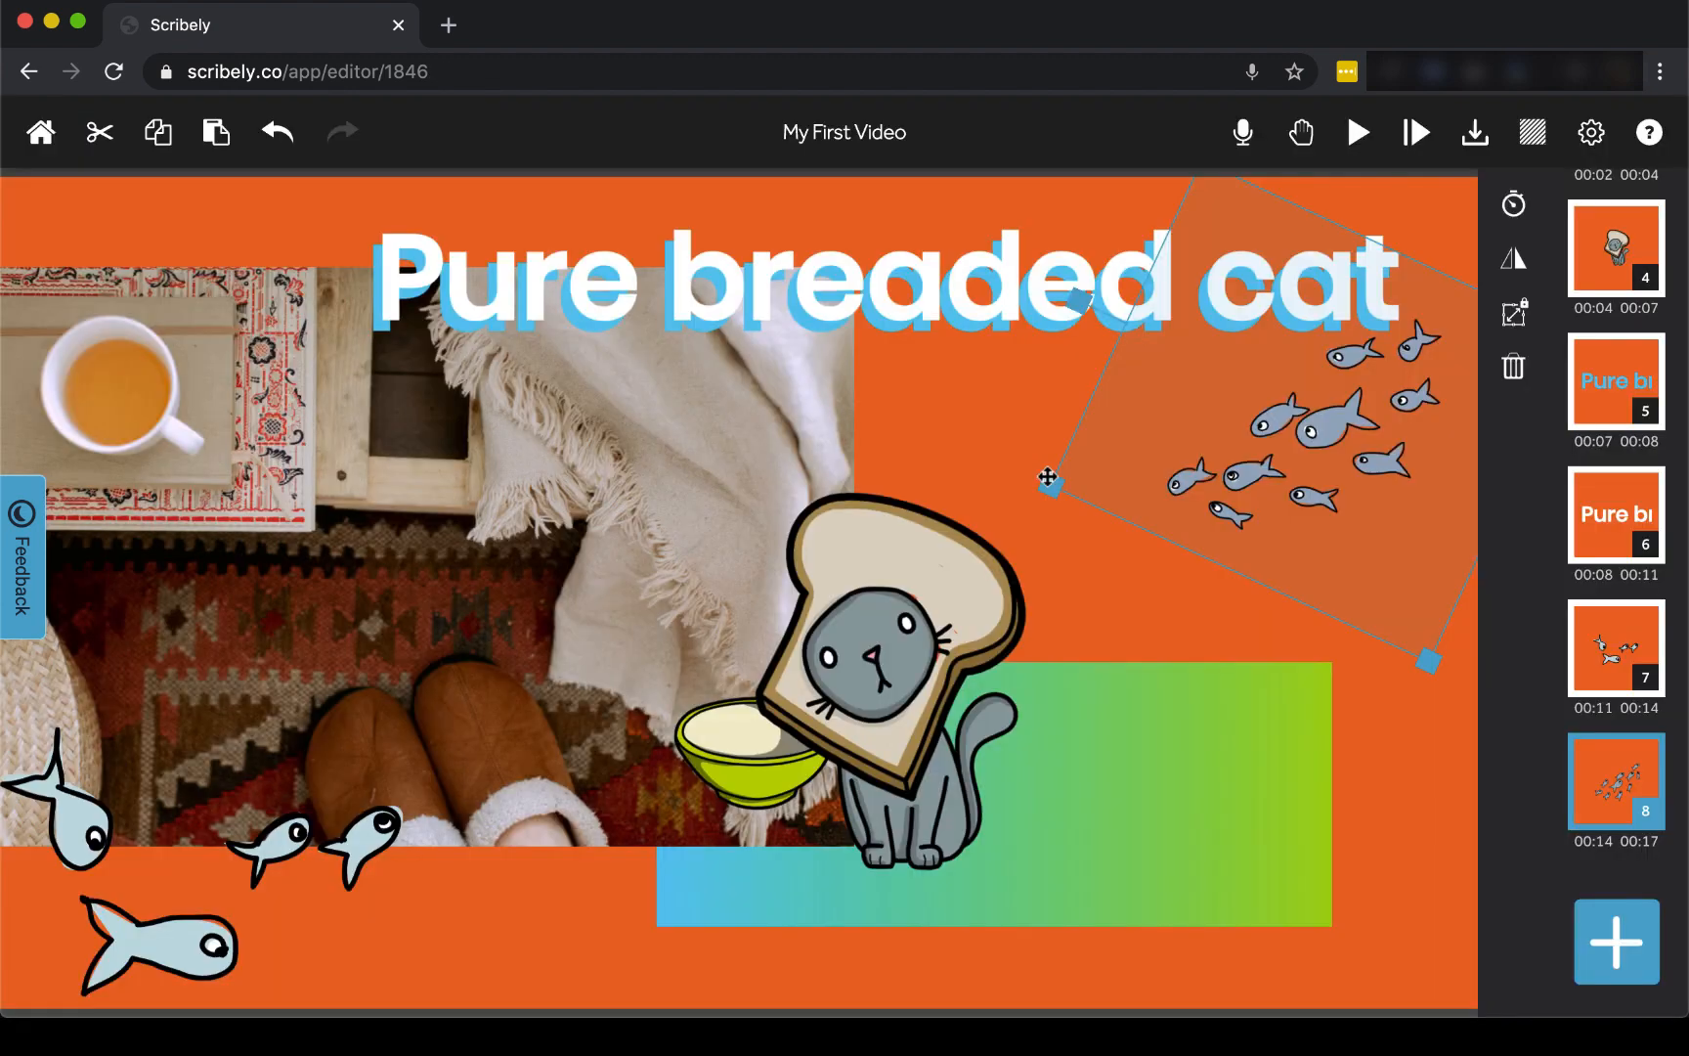
# - Return to the My Scribes gallery and browse the list showing My First Video
pyautogui.click(39, 131)
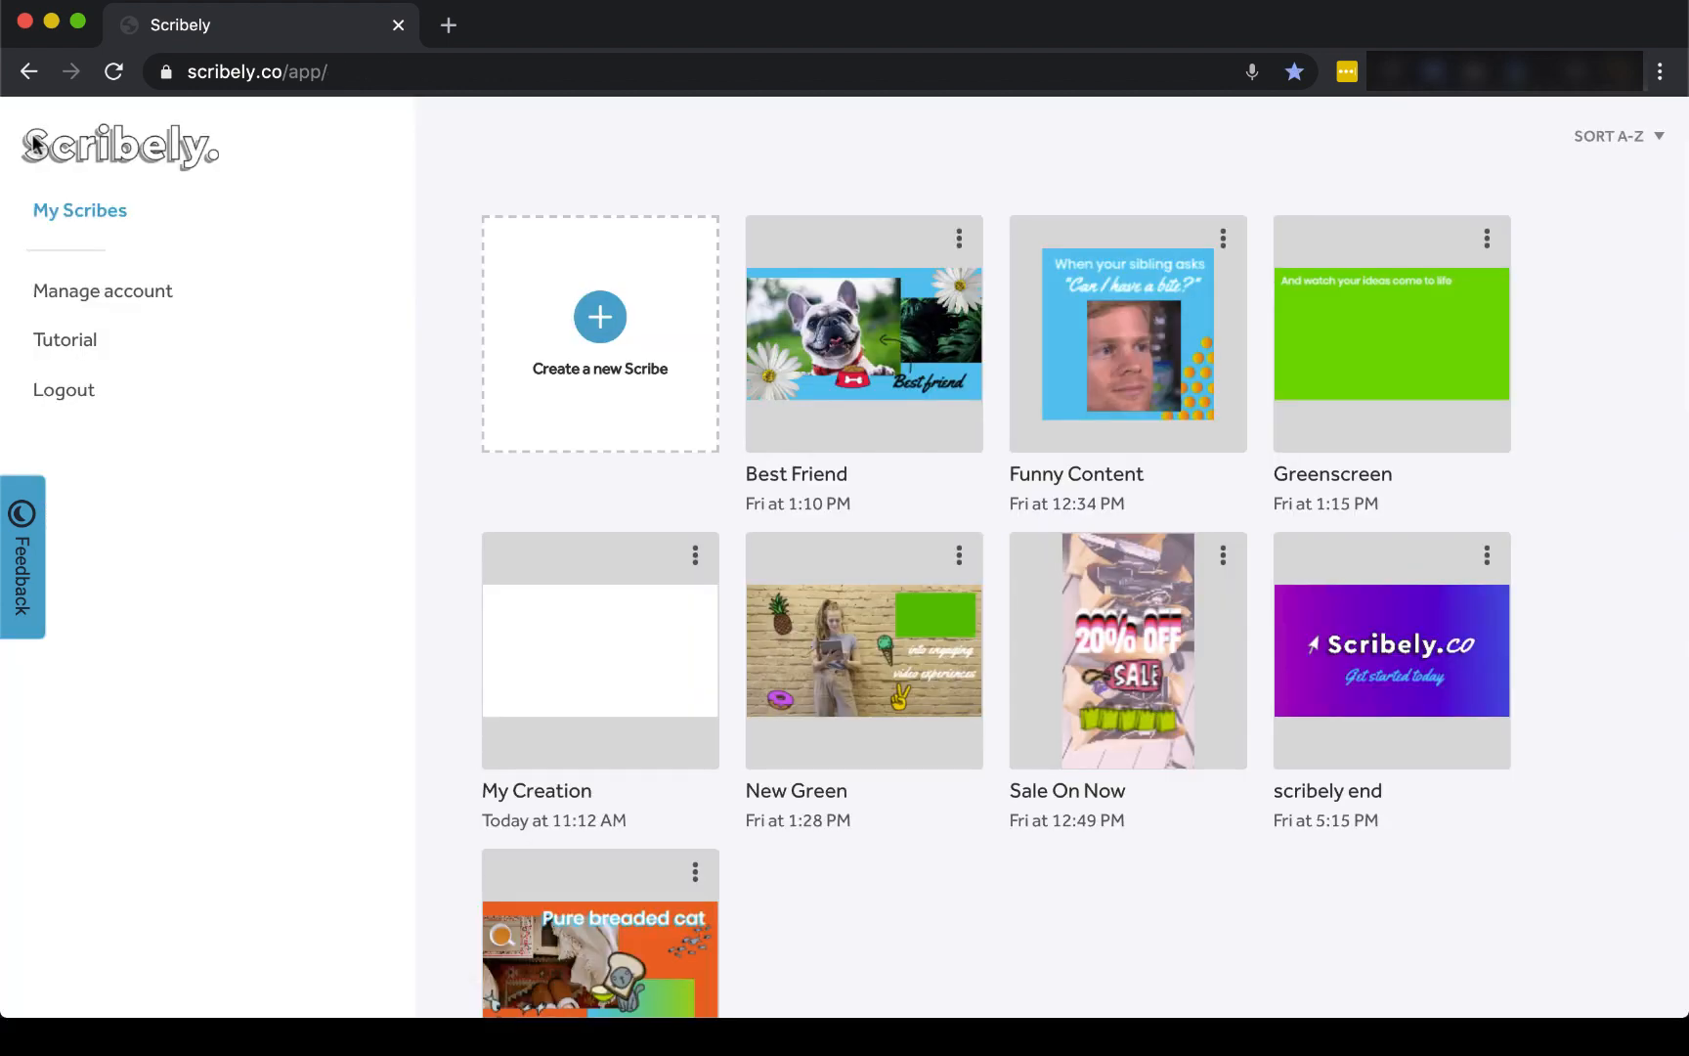
pyautogui.scroll(-3)
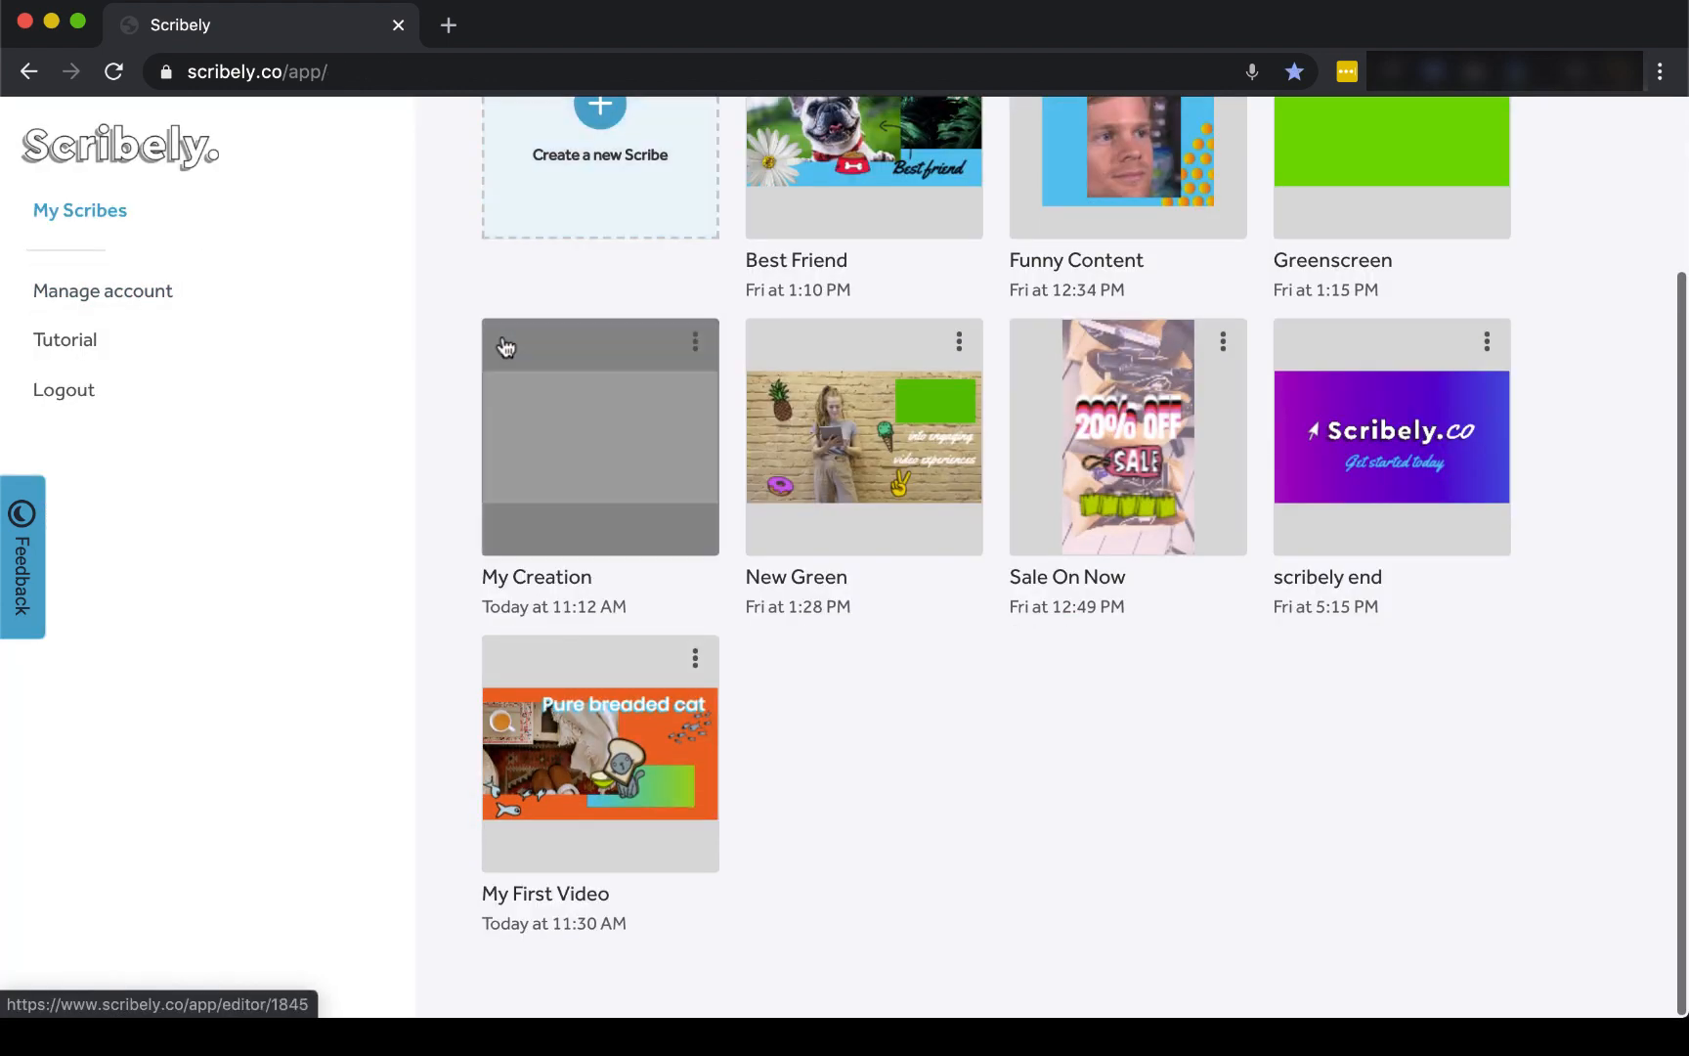
pyautogui.moveTo(504, 346)
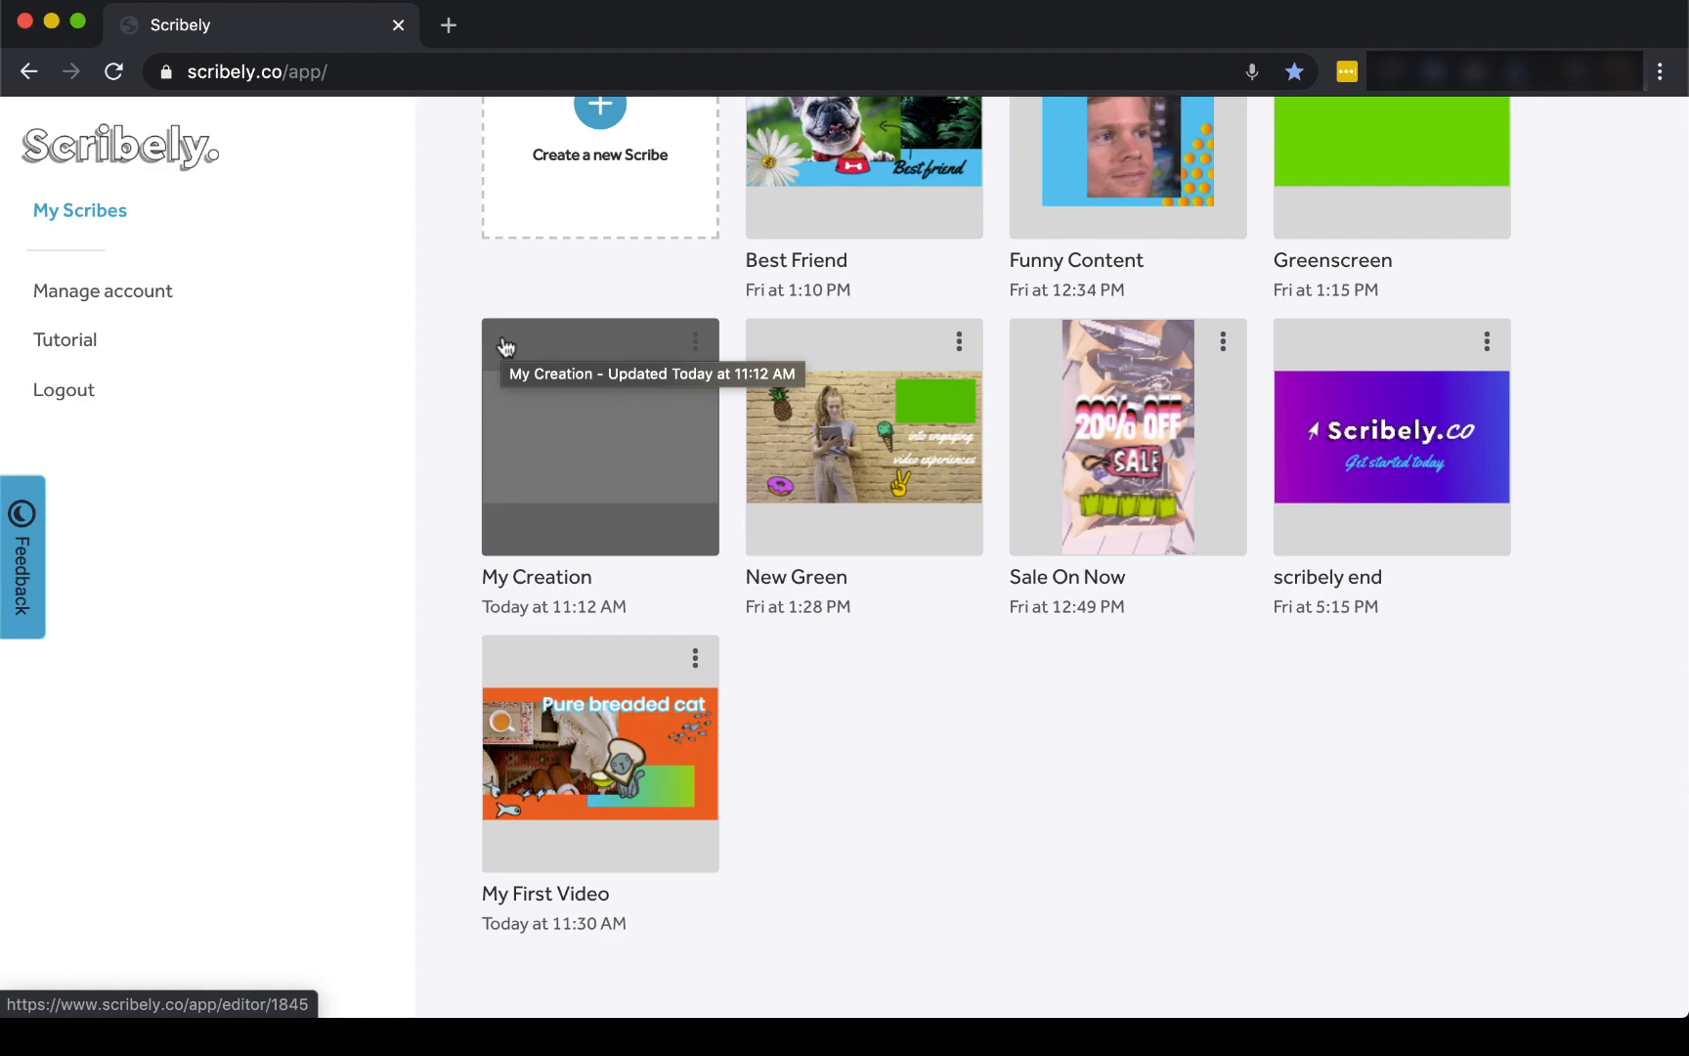
pyautogui.scroll(3)
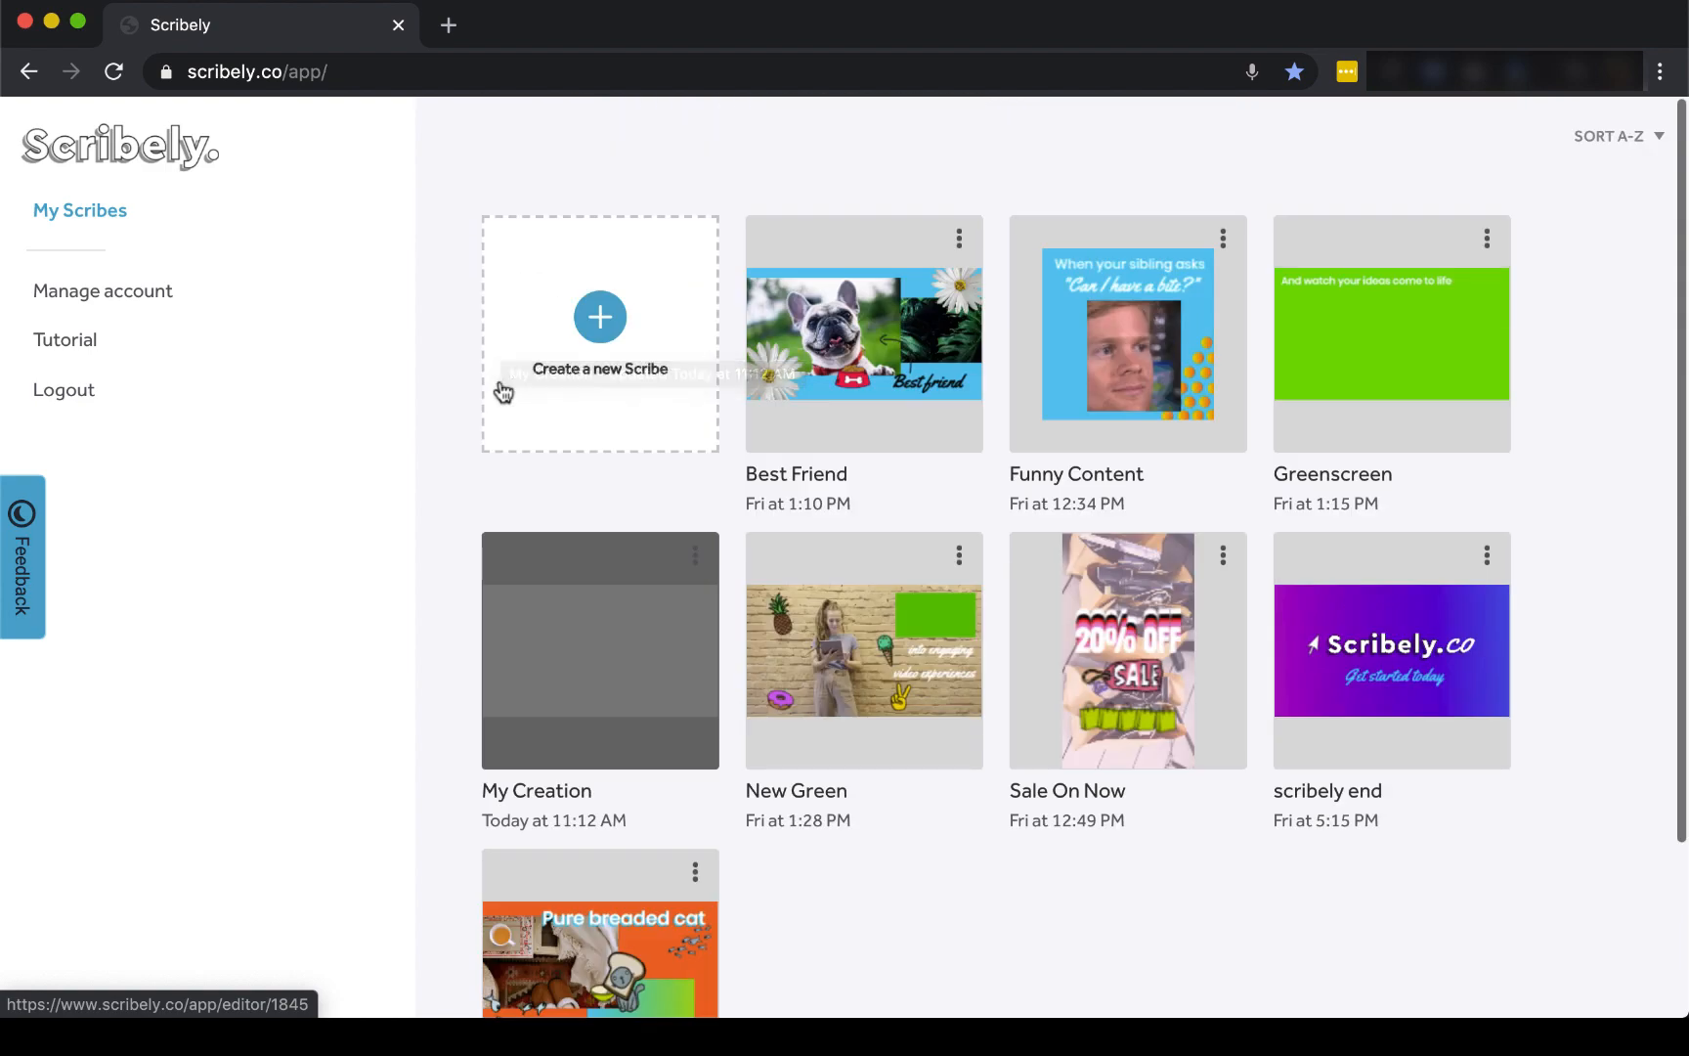